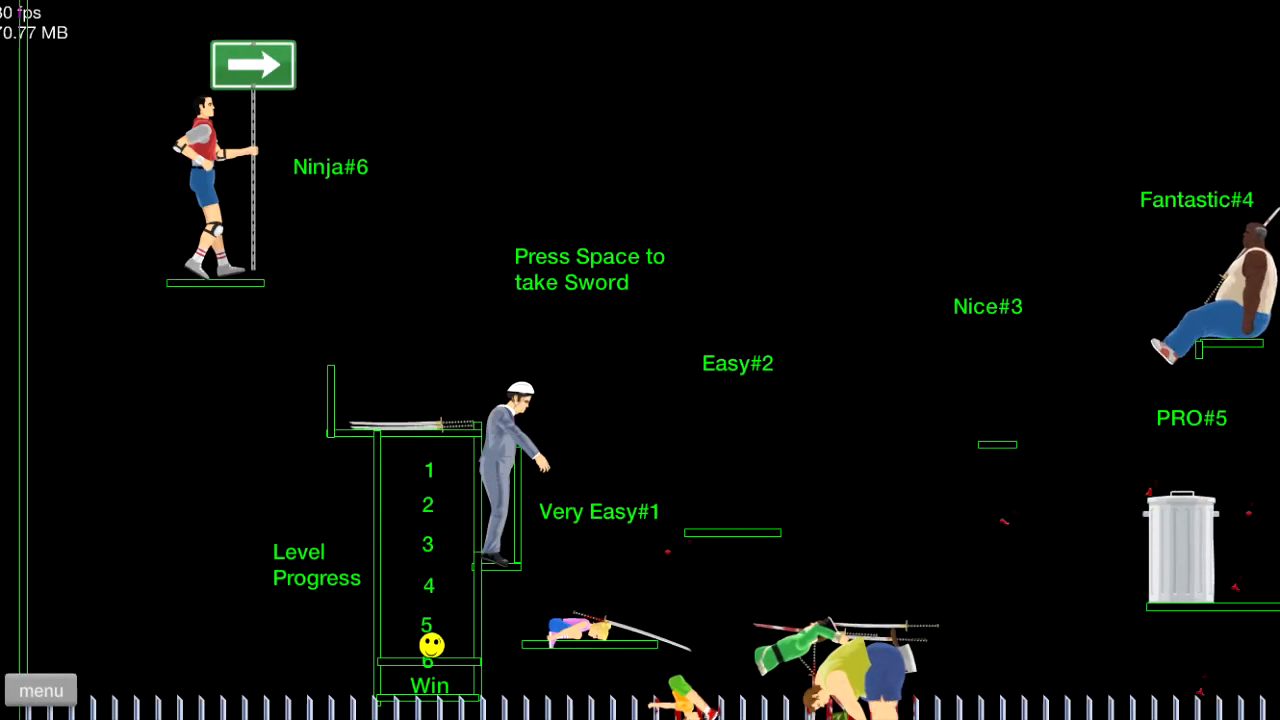
- Exit to the main menu and list this week's user-submitted levels sorted by rating
{"action": "left_click", "coordinate": [40, 690]}
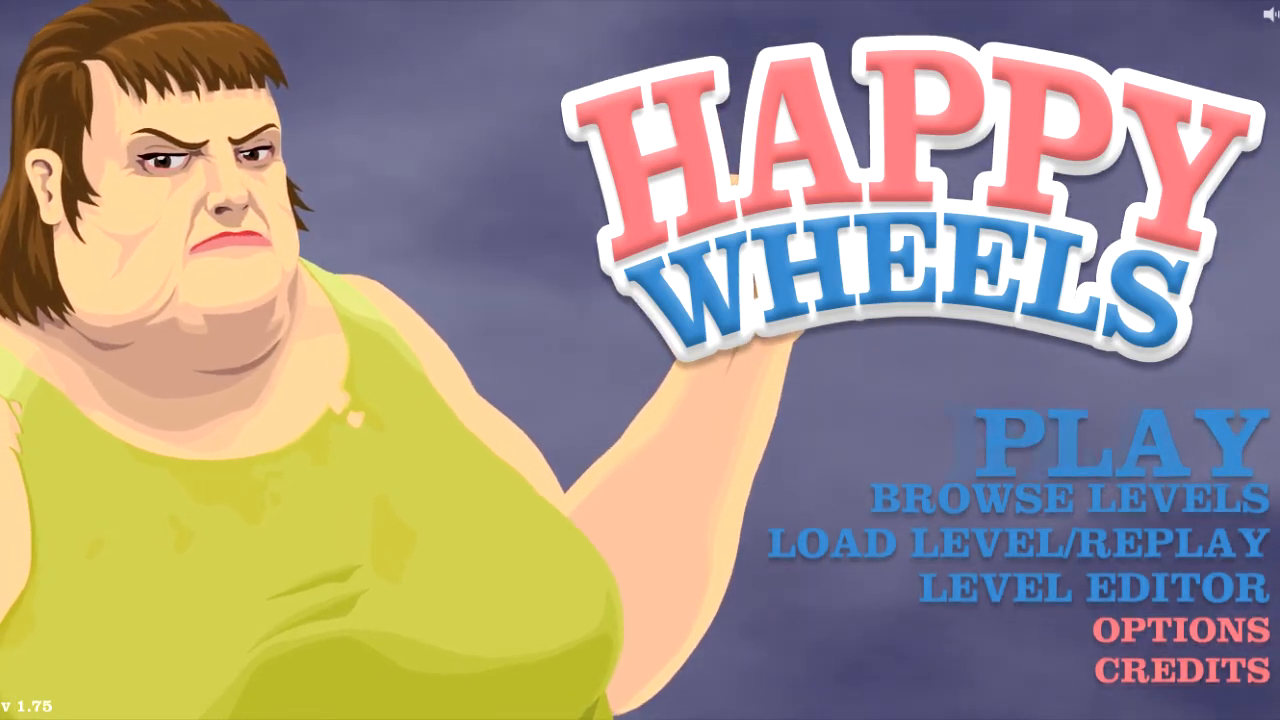
{"action": "left_click", "coordinate": [1072, 496]}
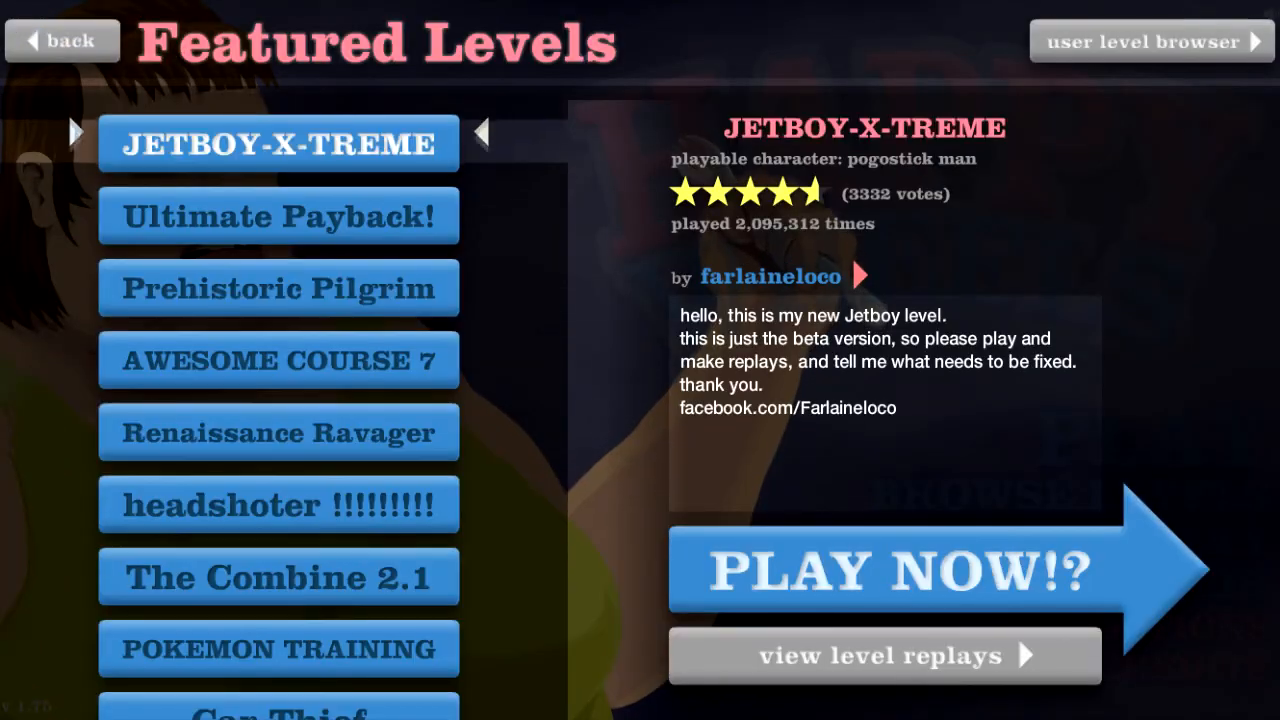
{"action": "left_click", "coordinate": [1150, 42]}
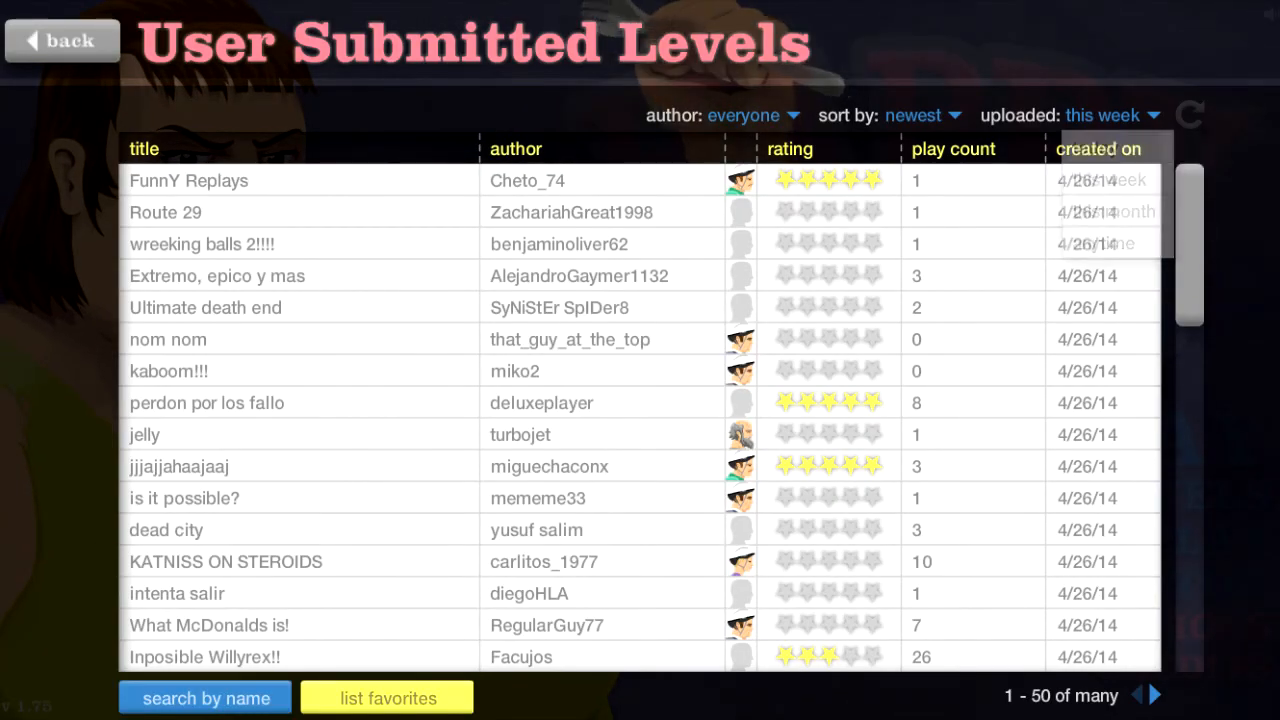
{"action": "left_click", "coordinate": [920, 114]}
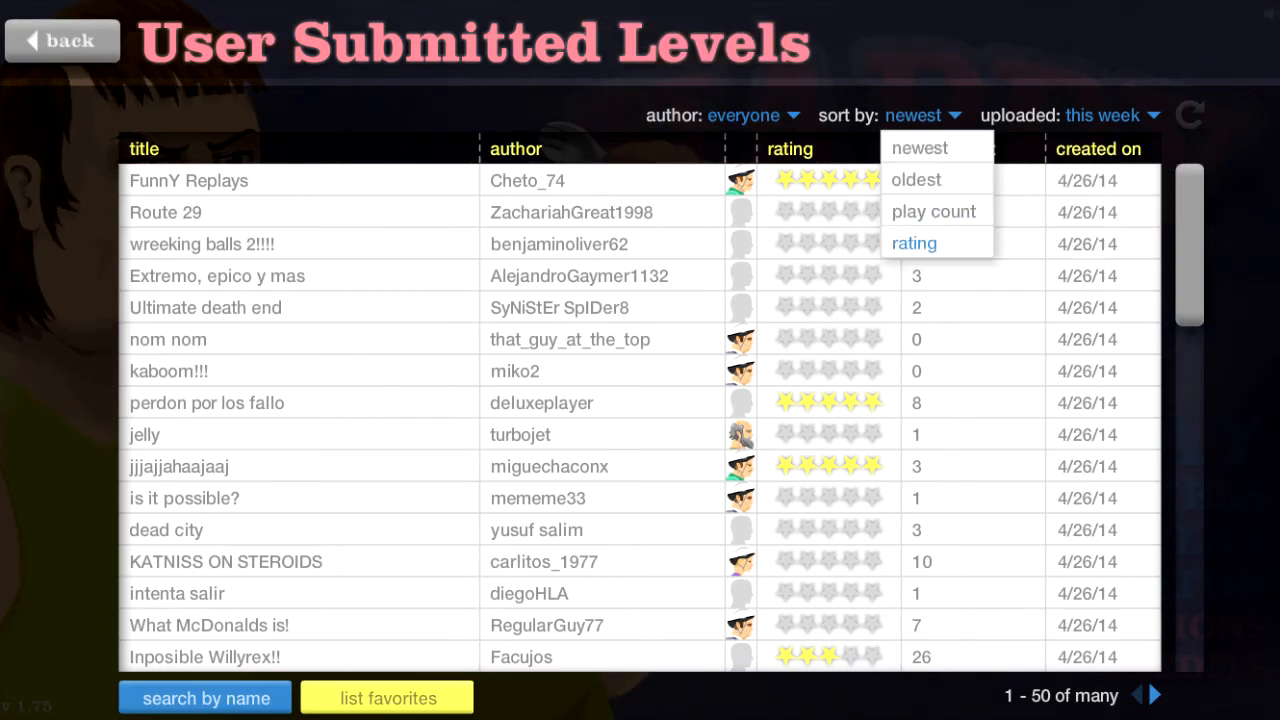
{"action": "left_click", "coordinate": [912, 242]}
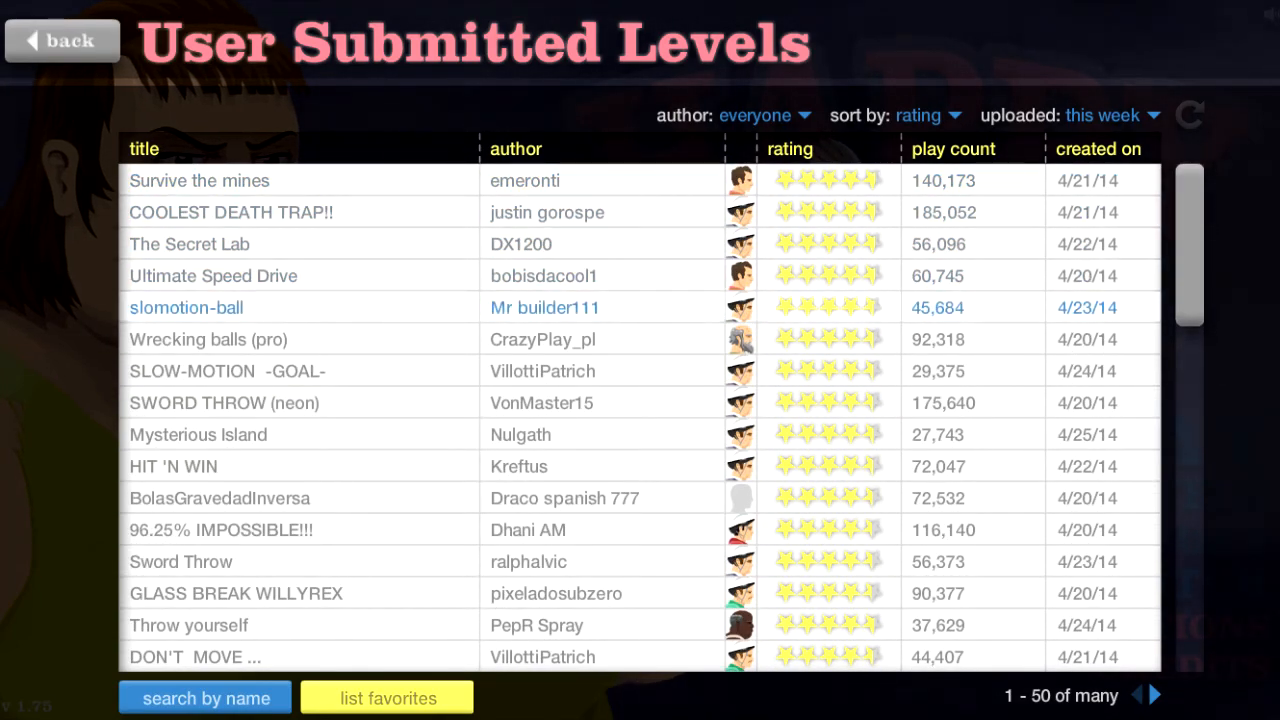
- Play Wrecking balls (pro) to victory, then exit back to the levels list
{"action": "left_click", "coordinate": [208, 340]}
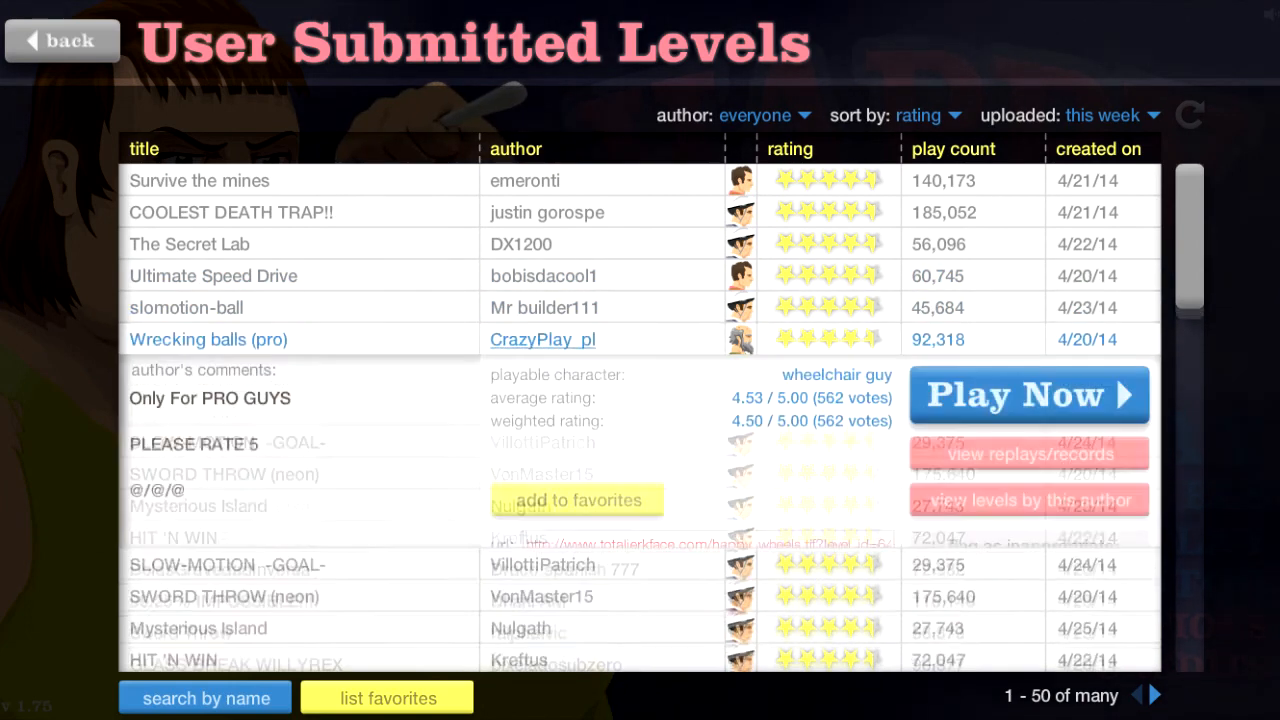
{"action": "left_click", "coordinate": [1028, 392]}
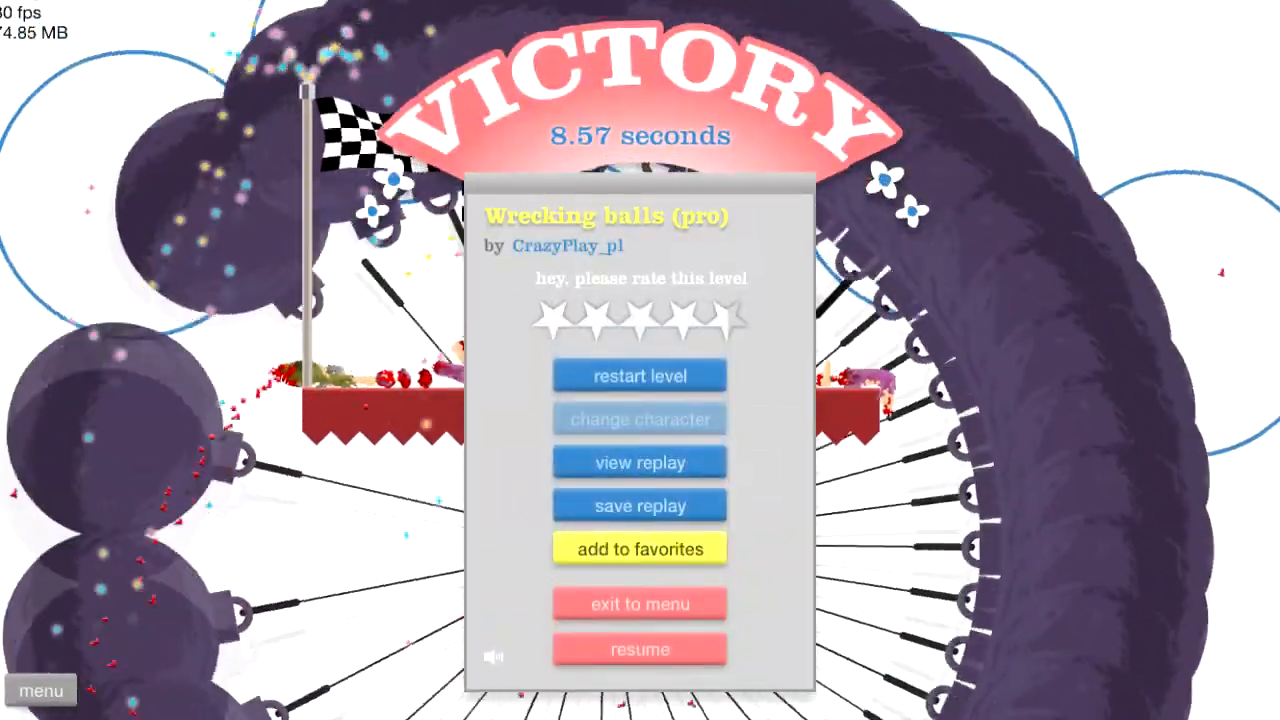
{"action": "left_click", "coordinate": [640, 604]}
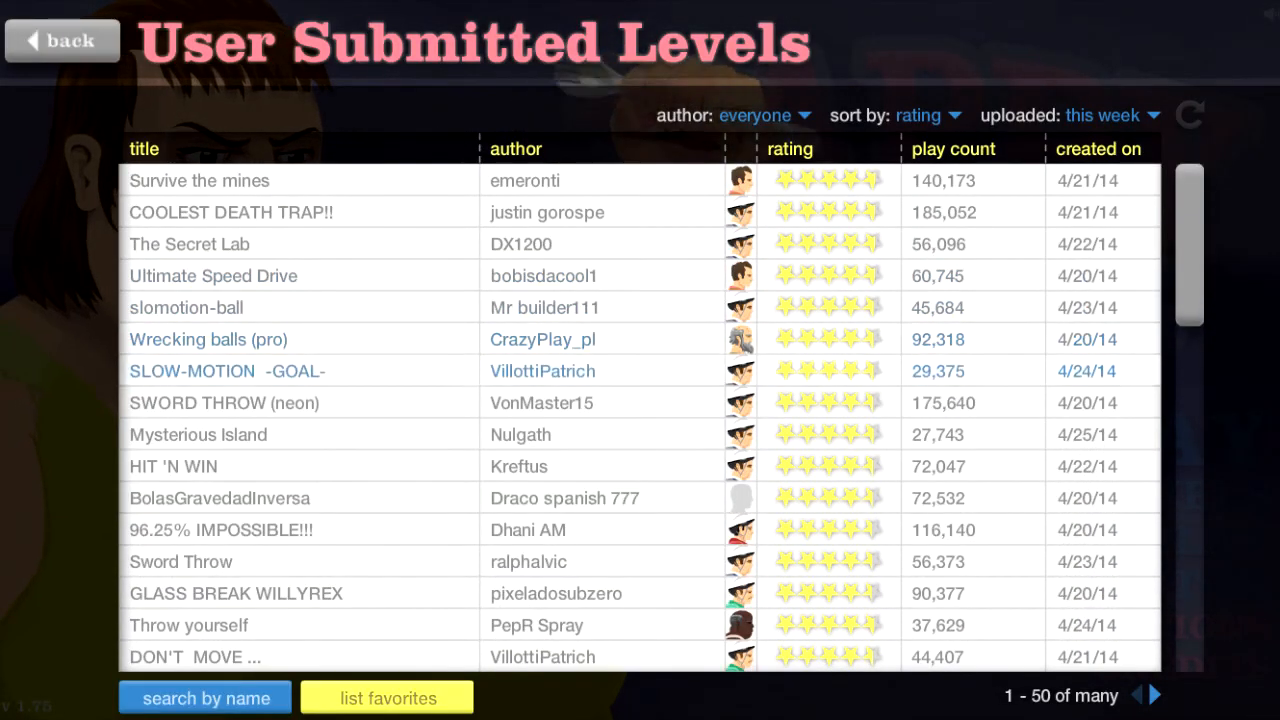
- Select SWORD THROW (neon) from the list and begin the level with Play Now
{"action": "left_click", "coordinate": [224, 402]}
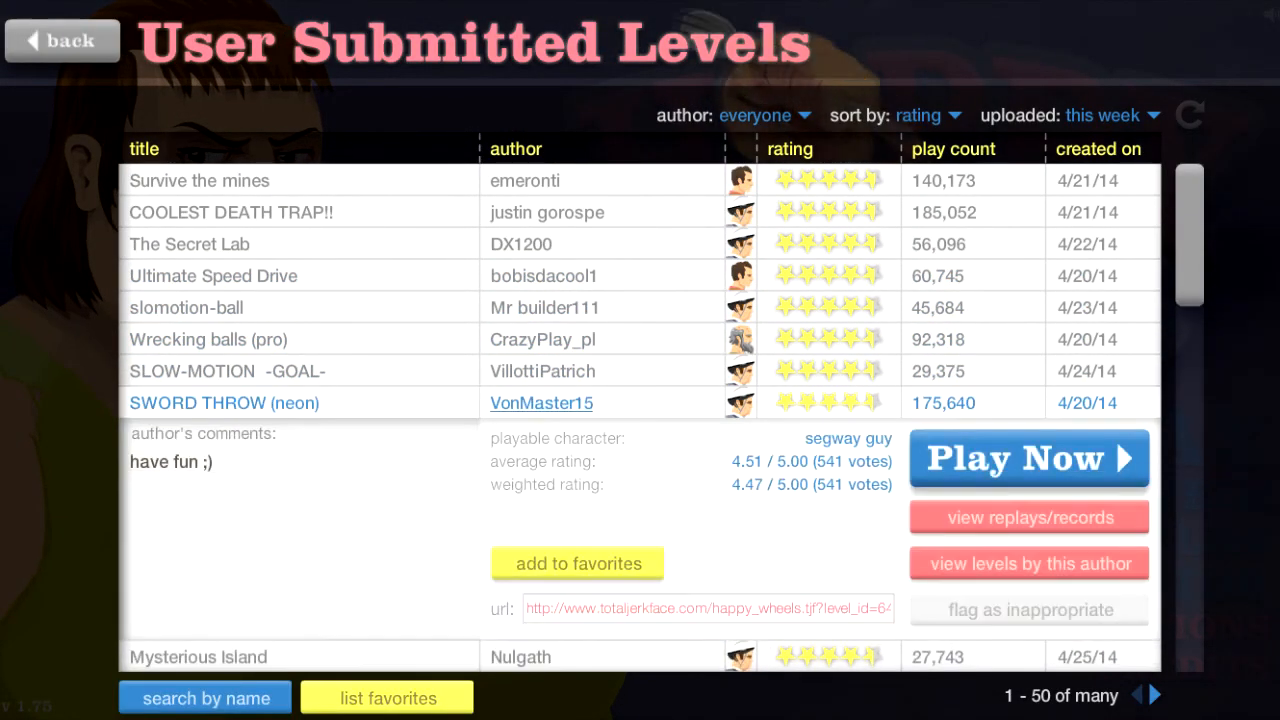
{"action": "left_click", "coordinate": [1028, 458]}
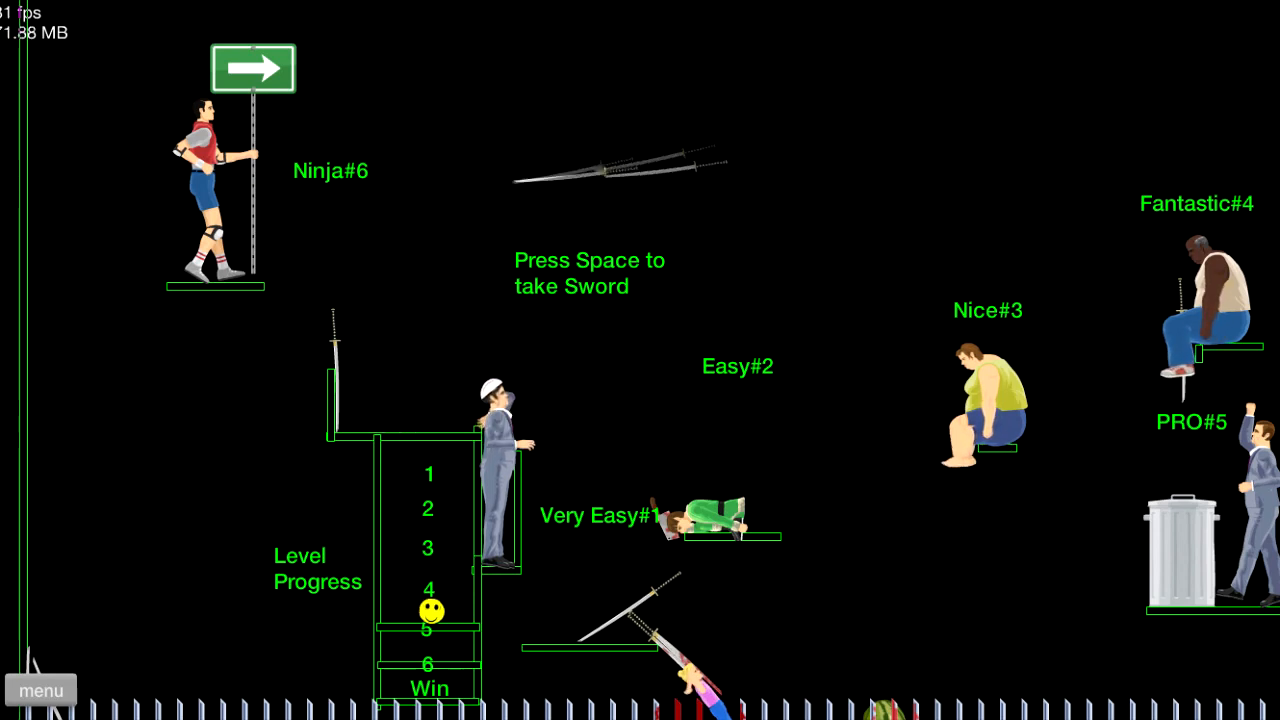
- Throw swords with Space at the Very Easy, Nice and Ninja targets
{"action": "key", "text": "space"}
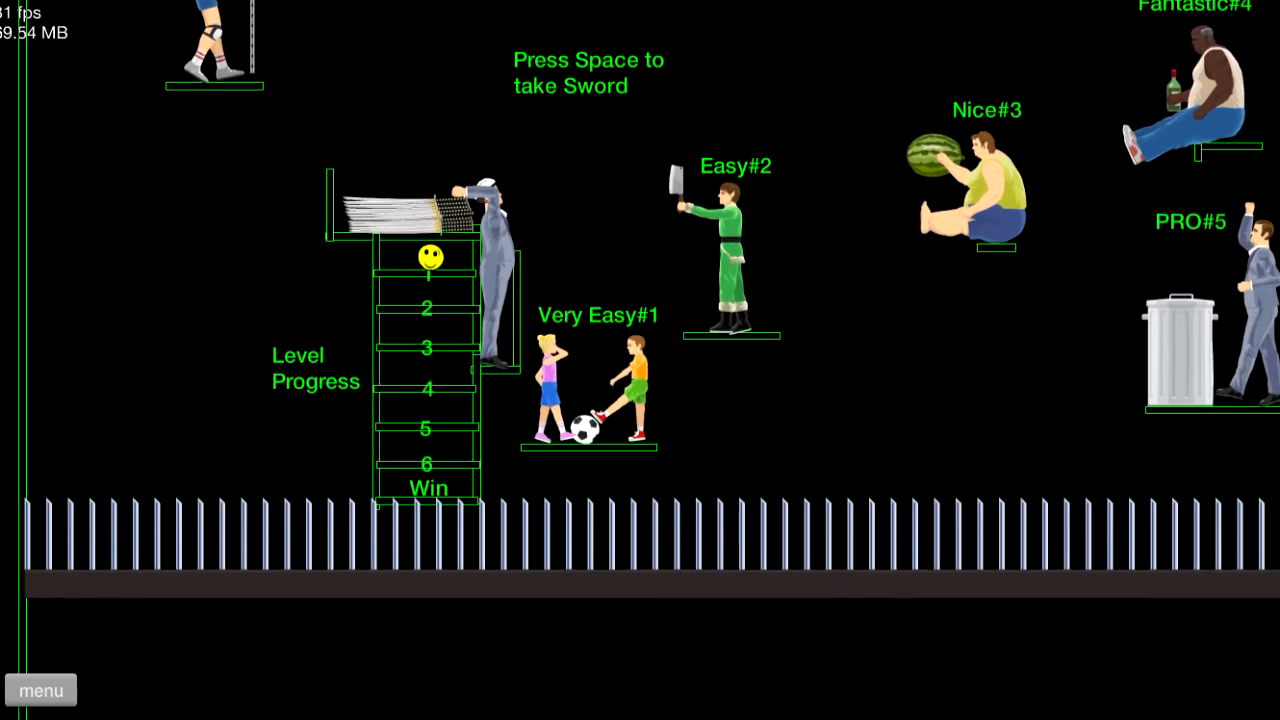
{"action": "key", "text": "space"}
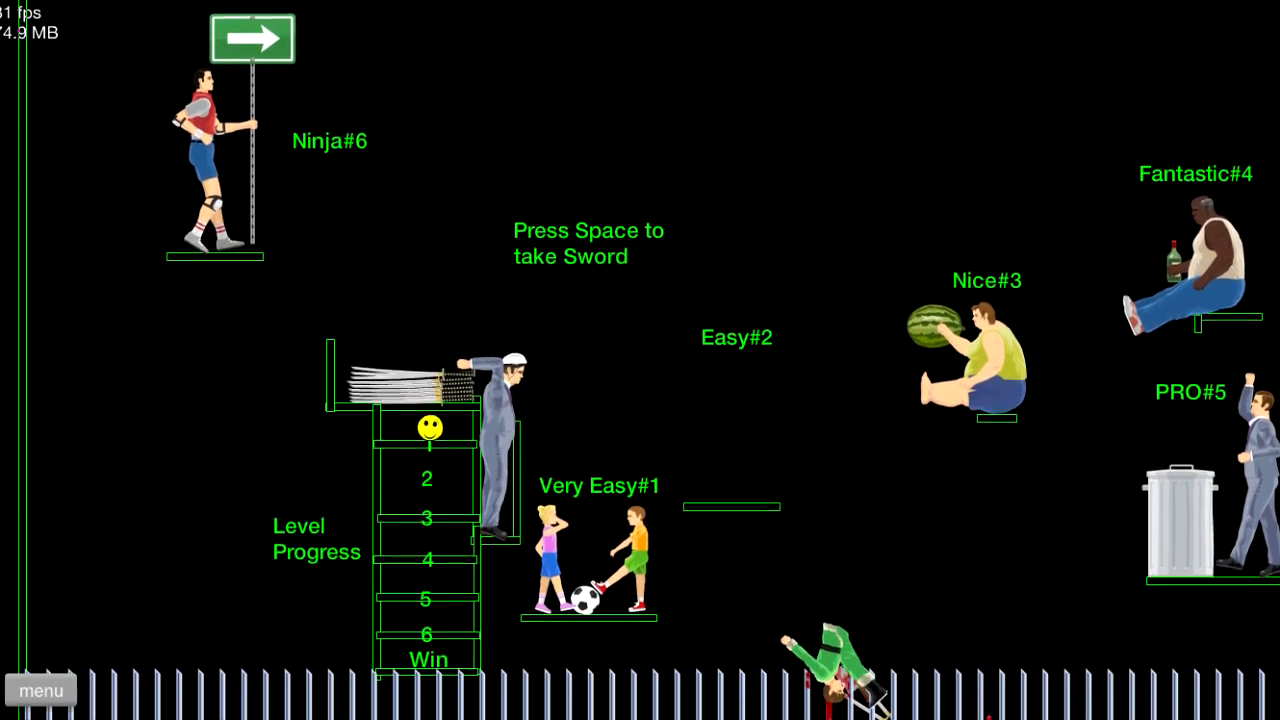
{"action": "key", "text": "space"}
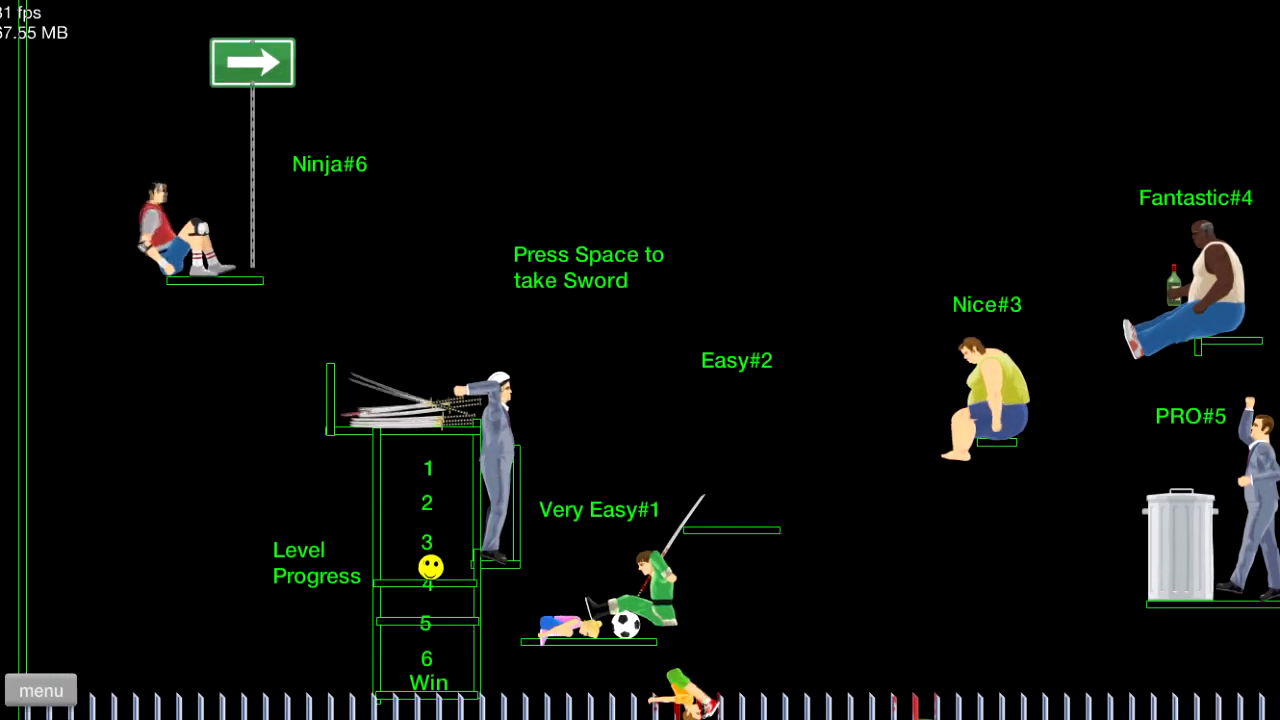
{"action": "key", "text": "space"}
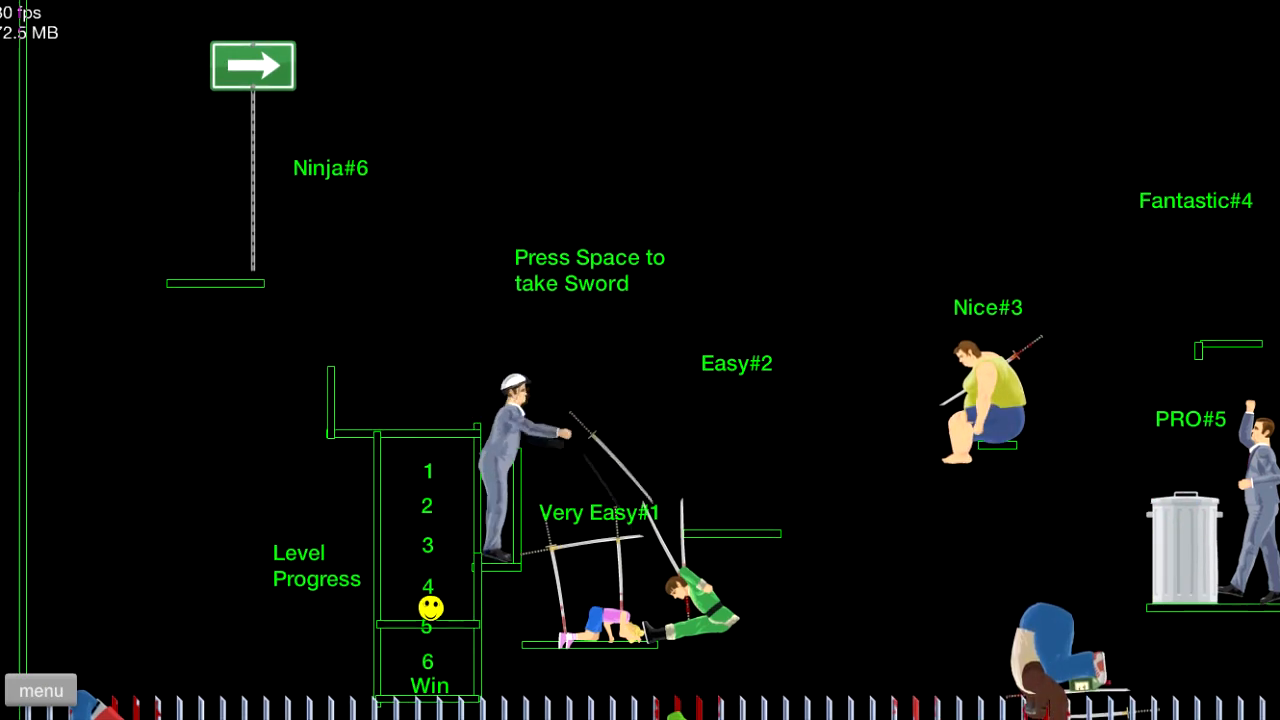
- Throw the remaining swords until the final target falls and Victory shows 21.77 seconds
{"action": "key", "text": "space"}
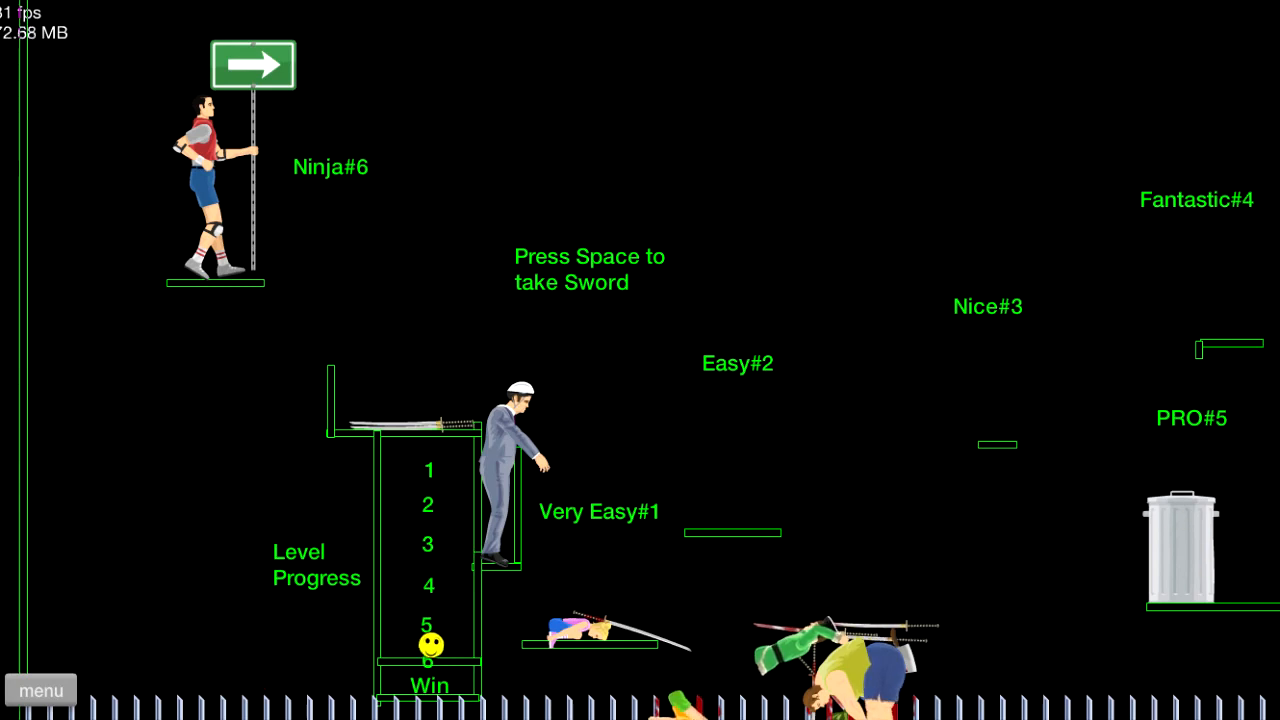
{"action": "key", "text": "space"}
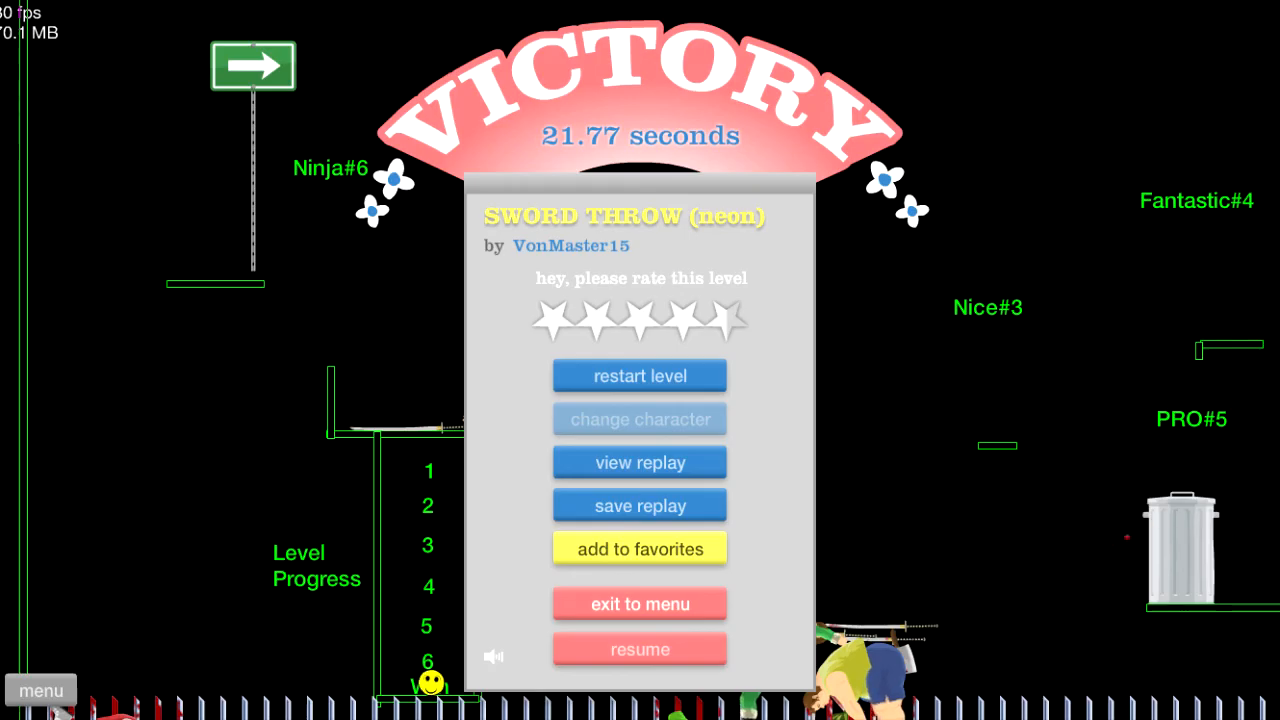
- Return to the list, start HIT 'N WIN, then pause and exit it back to the levels list
{"action": "left_click", "coordinate": [640, 604]}
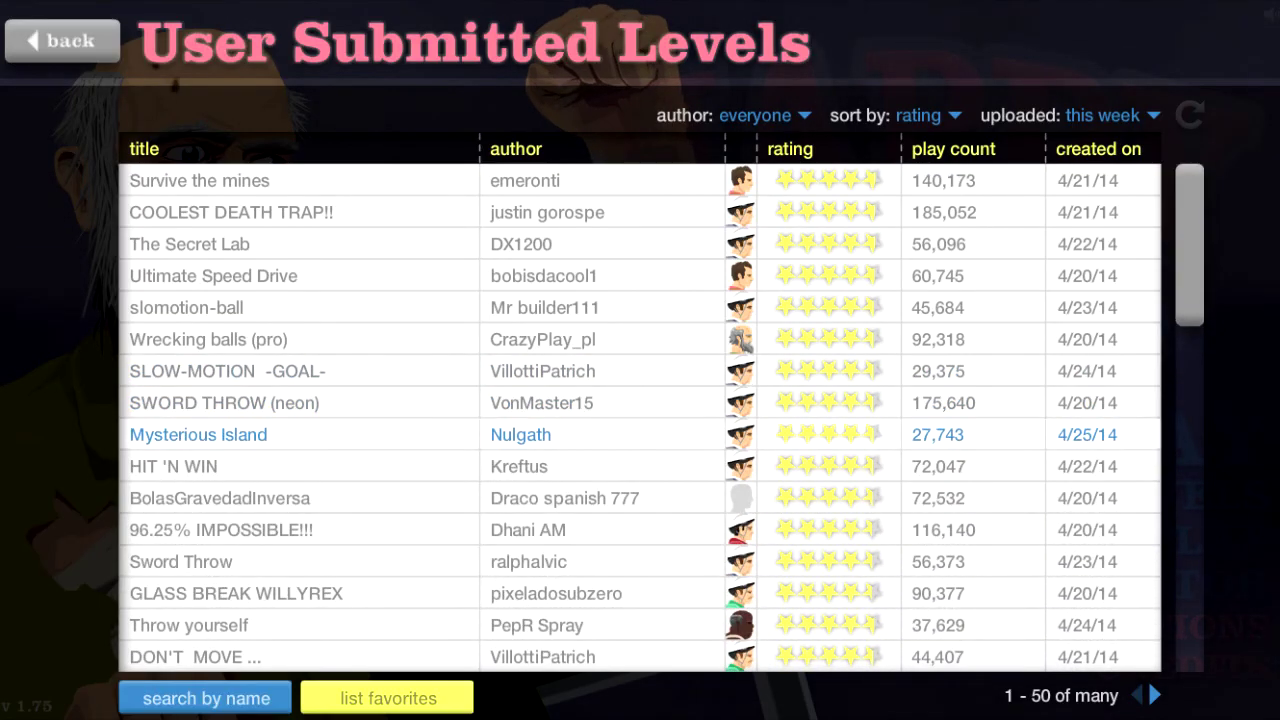
{"action": "scroll", "scroll_direction": "down", "scroll_amount": 3}
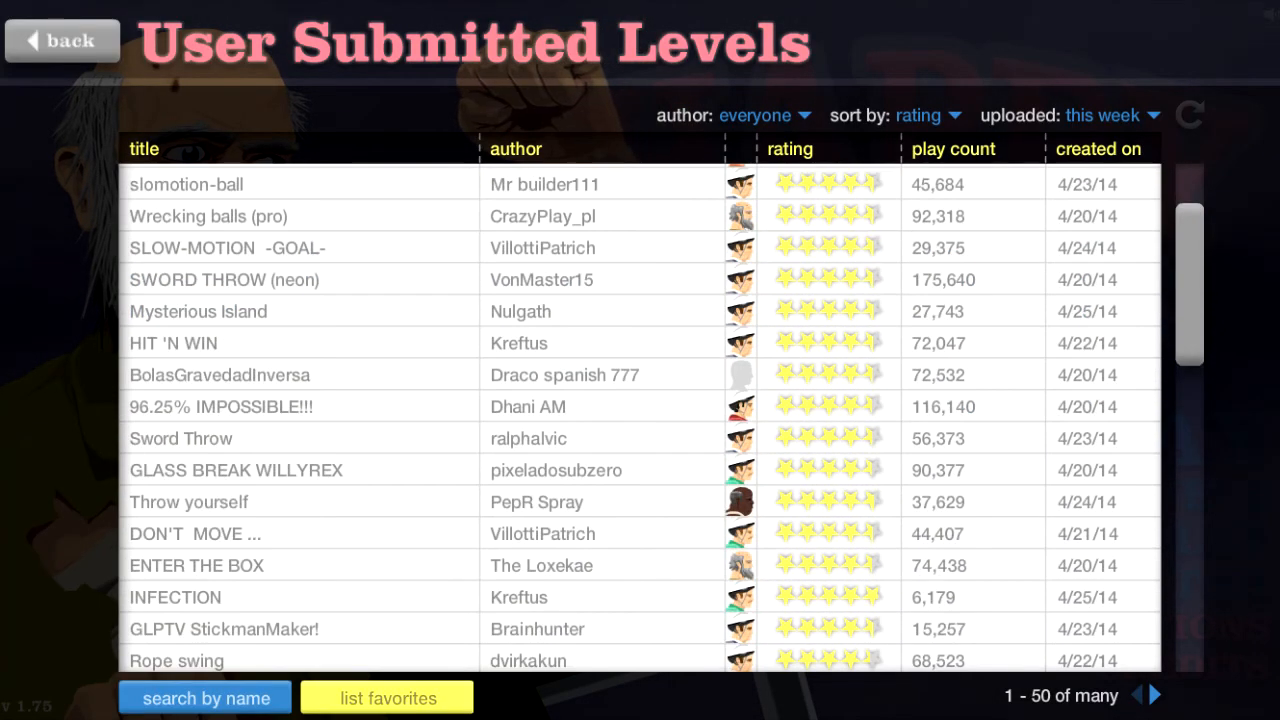
{"action": "left_click", "coordinate": [172, 342]}
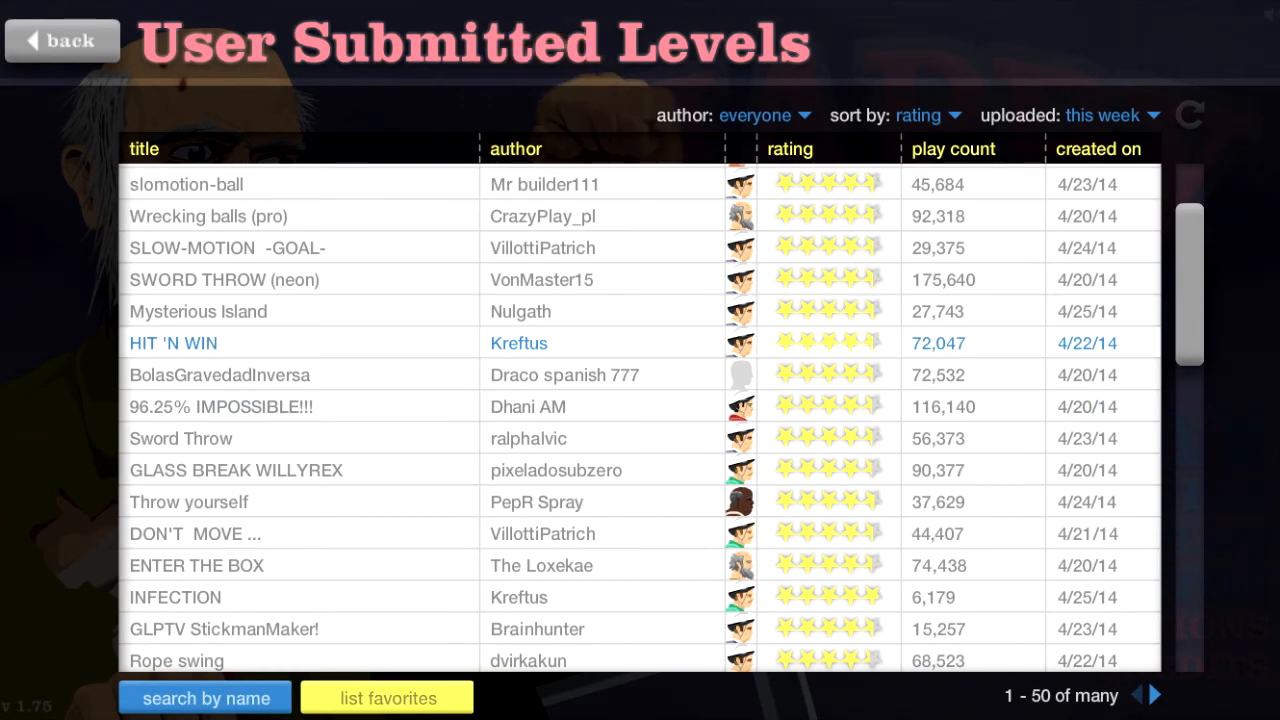
{"action": "left_click", "coordinate": [172, 342]}
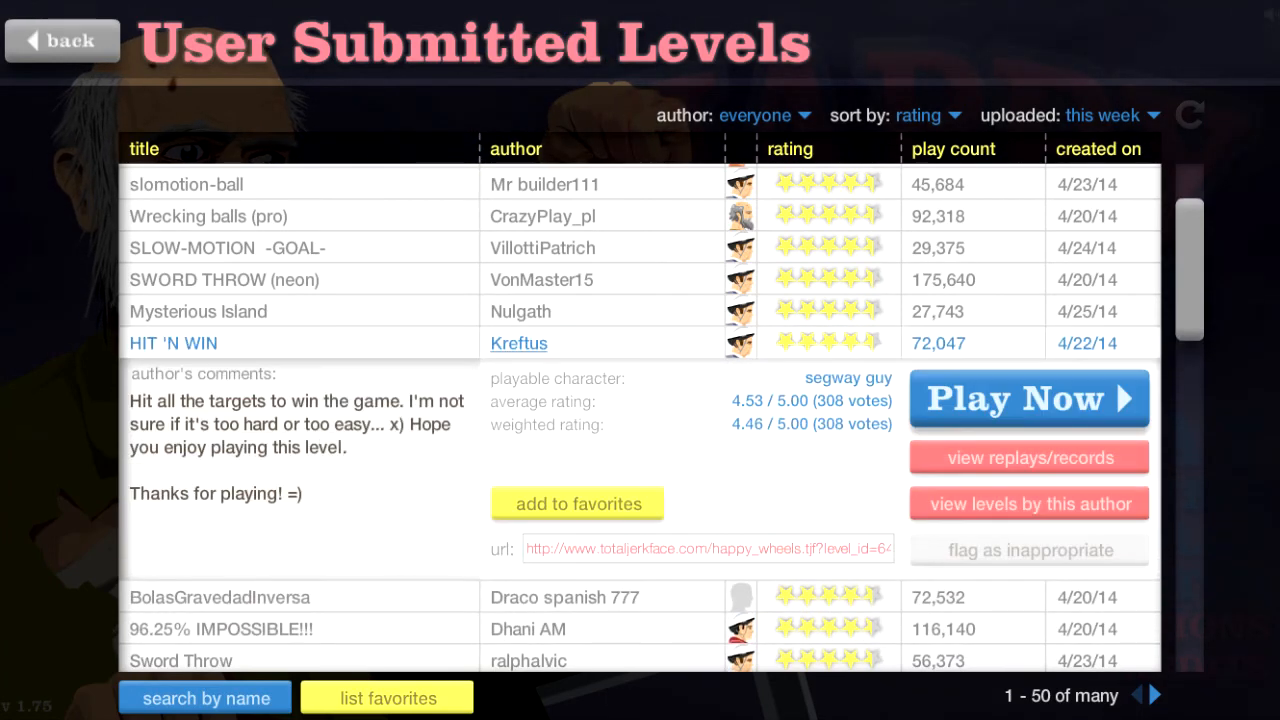
{"action": "left_click", "coordinate": [1028, 398]}
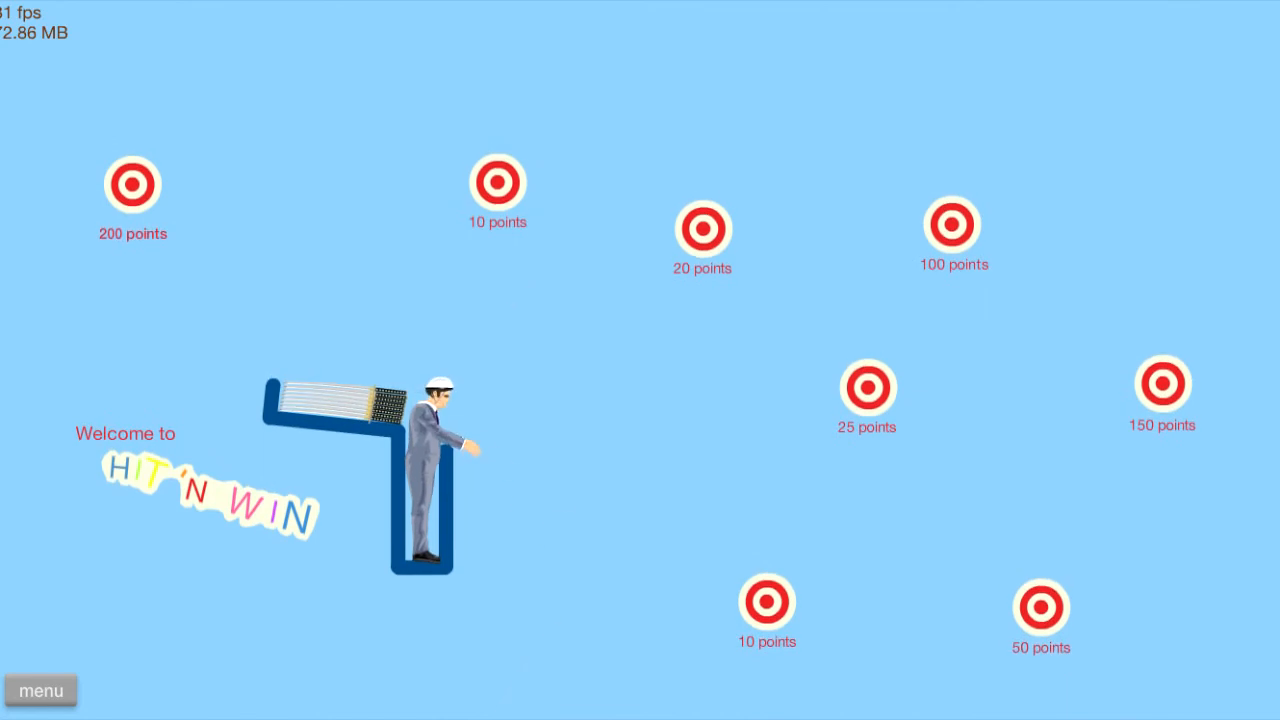
{"action": "left_click", "coordinate": [40, 690]}
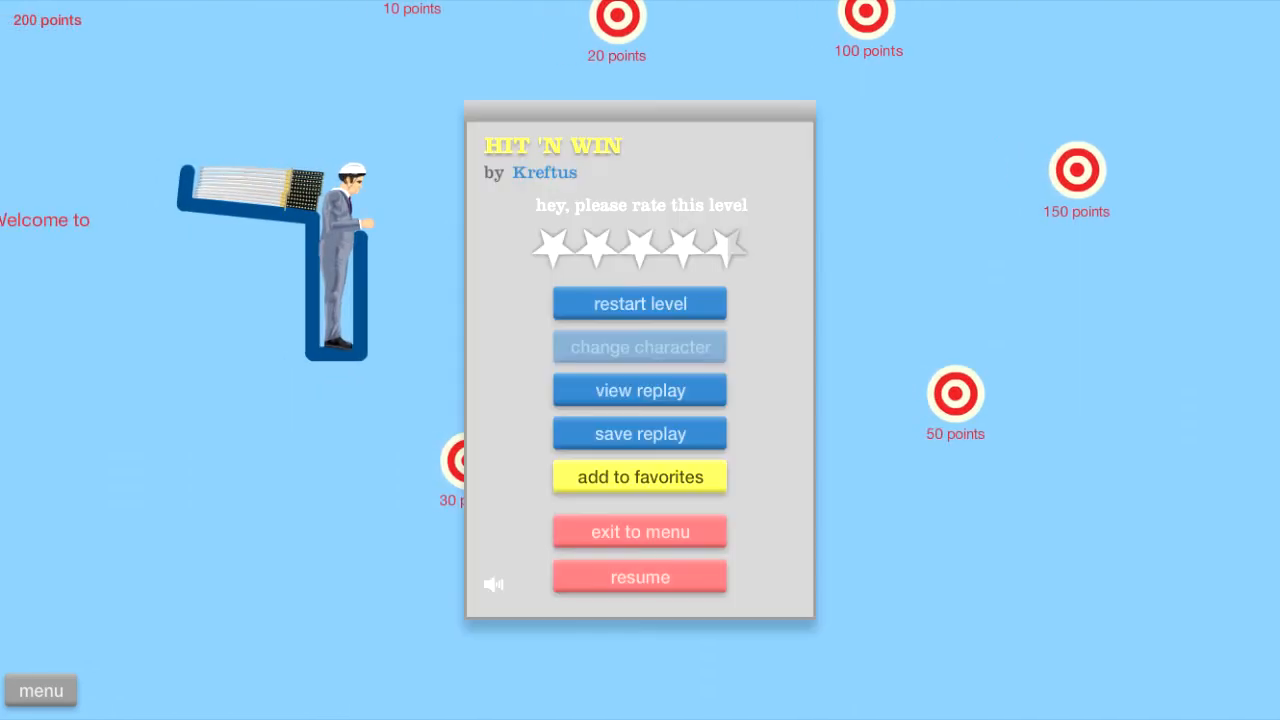
{"action": "left_click", "coordinate": [640, 532]}
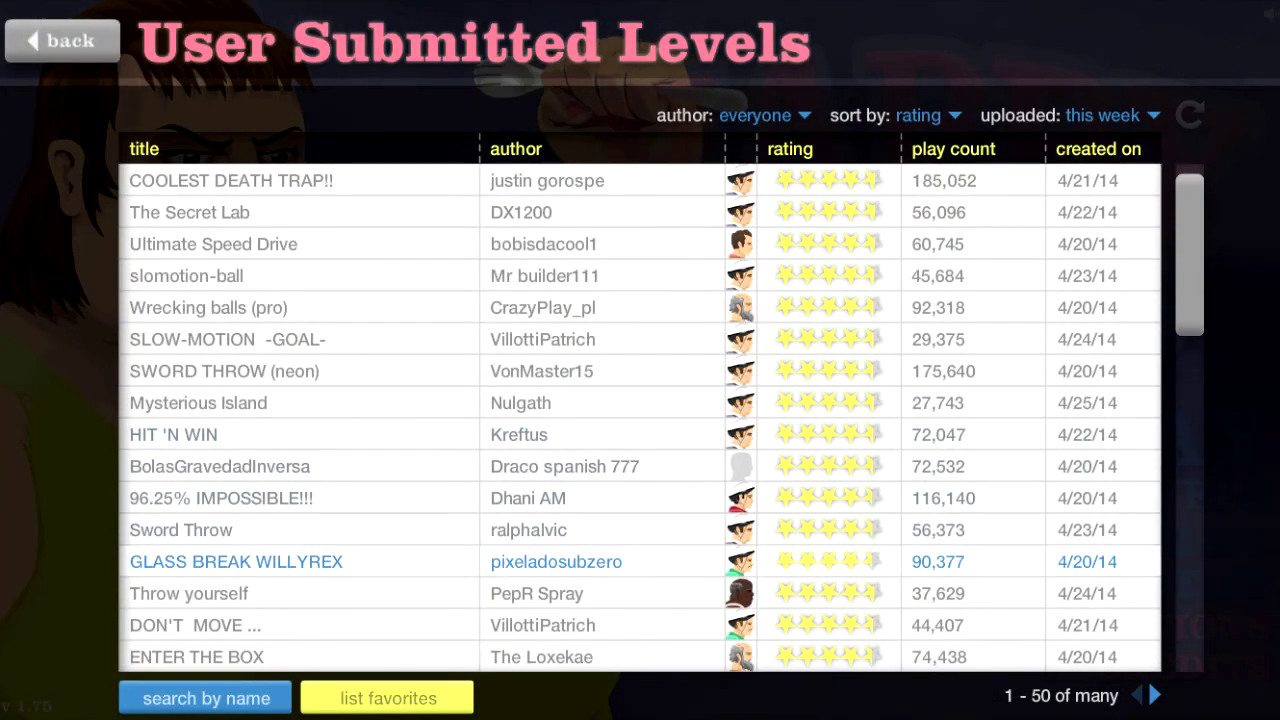
- Start 96.25% IMPOSSIBLE!!! with Play Now and ride it through to Victory in 6.57 seconds
{"action": "left_click", "coordinate": [220, 496]}
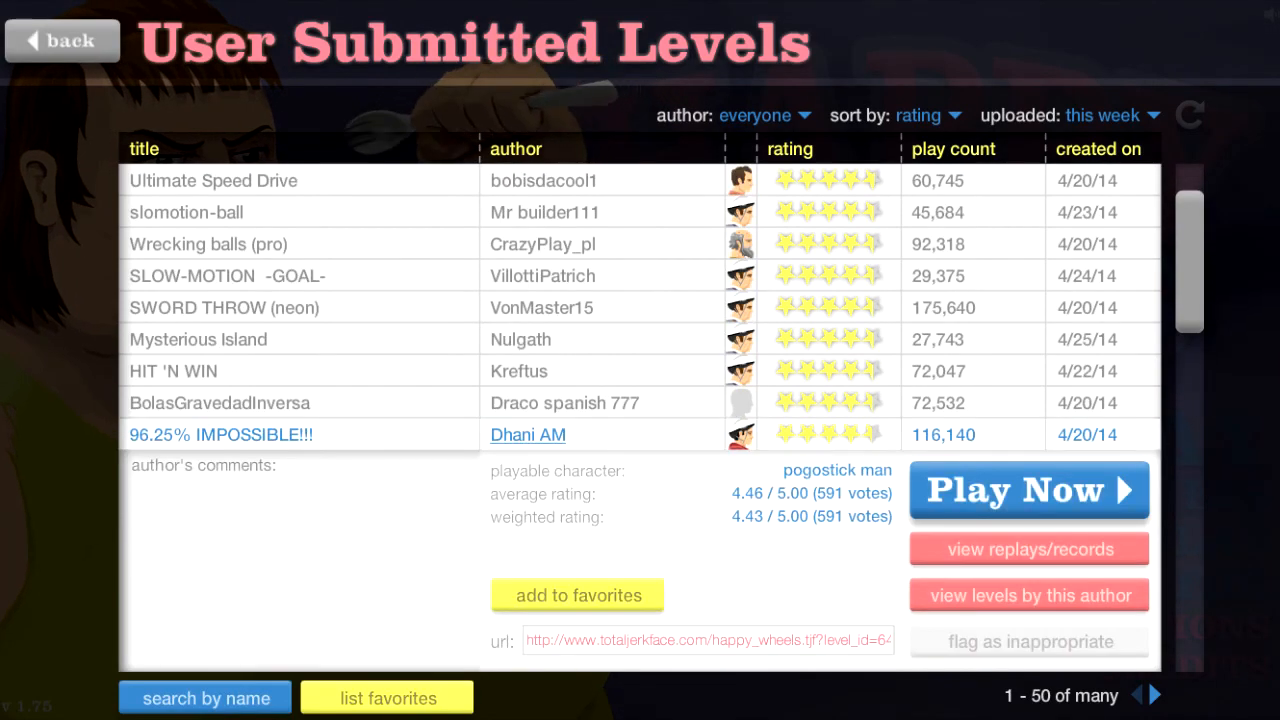
{"action": "left_click", "coordinate": [1028, 490]}
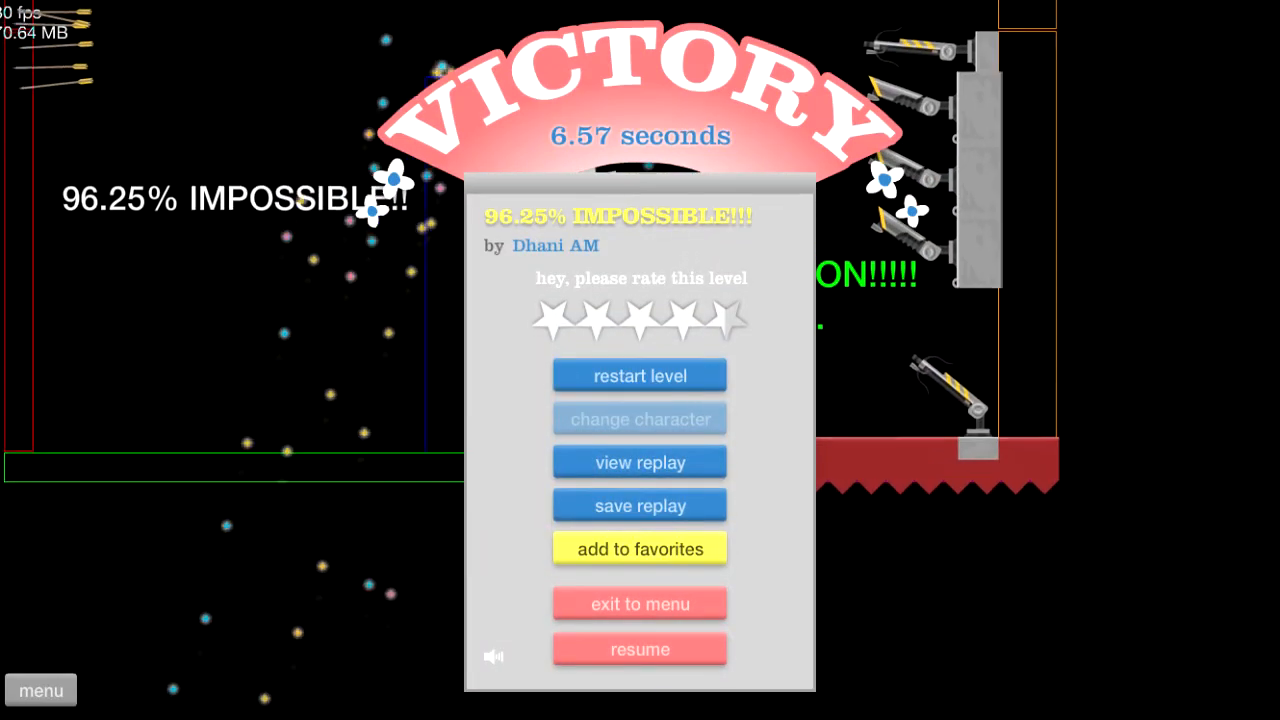
- Return to the list, play Throw yourself briefly, then quit it back to the levels list
{"action": "left_click", "coordinate": [640, 604]}
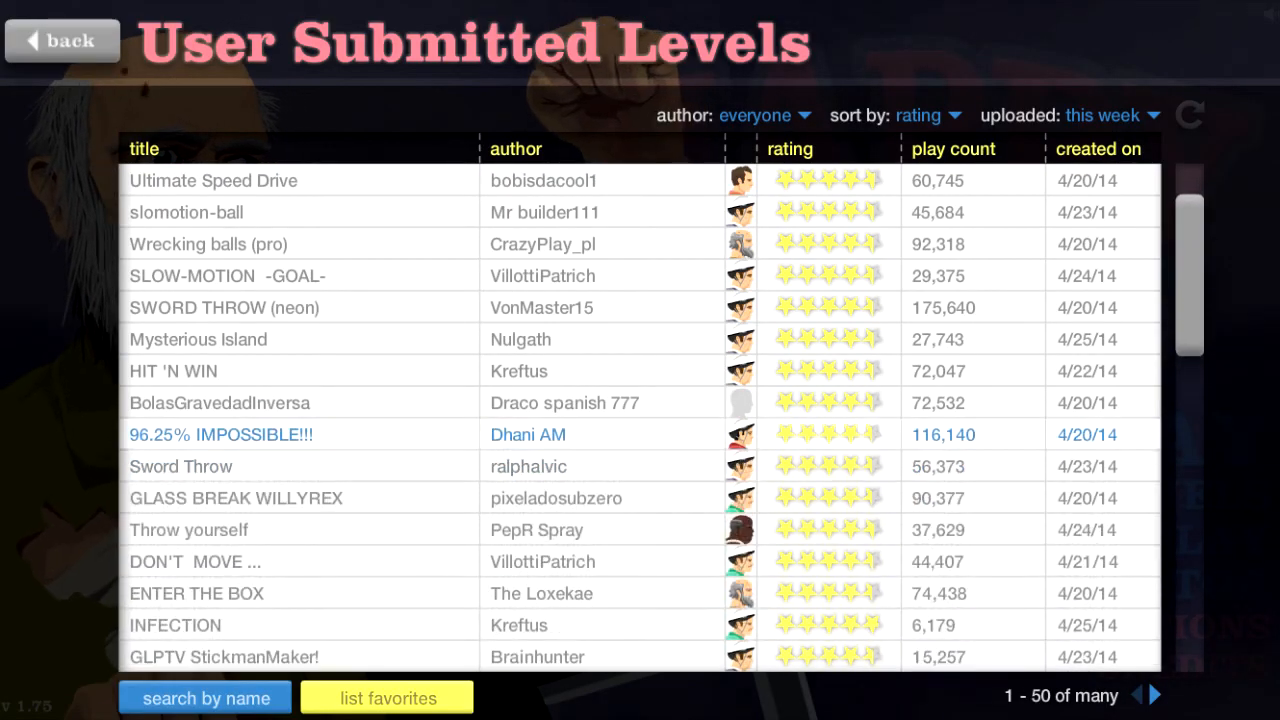
{"action": "scroll", "scroll_direction": "down", "scroll_amount": 3}
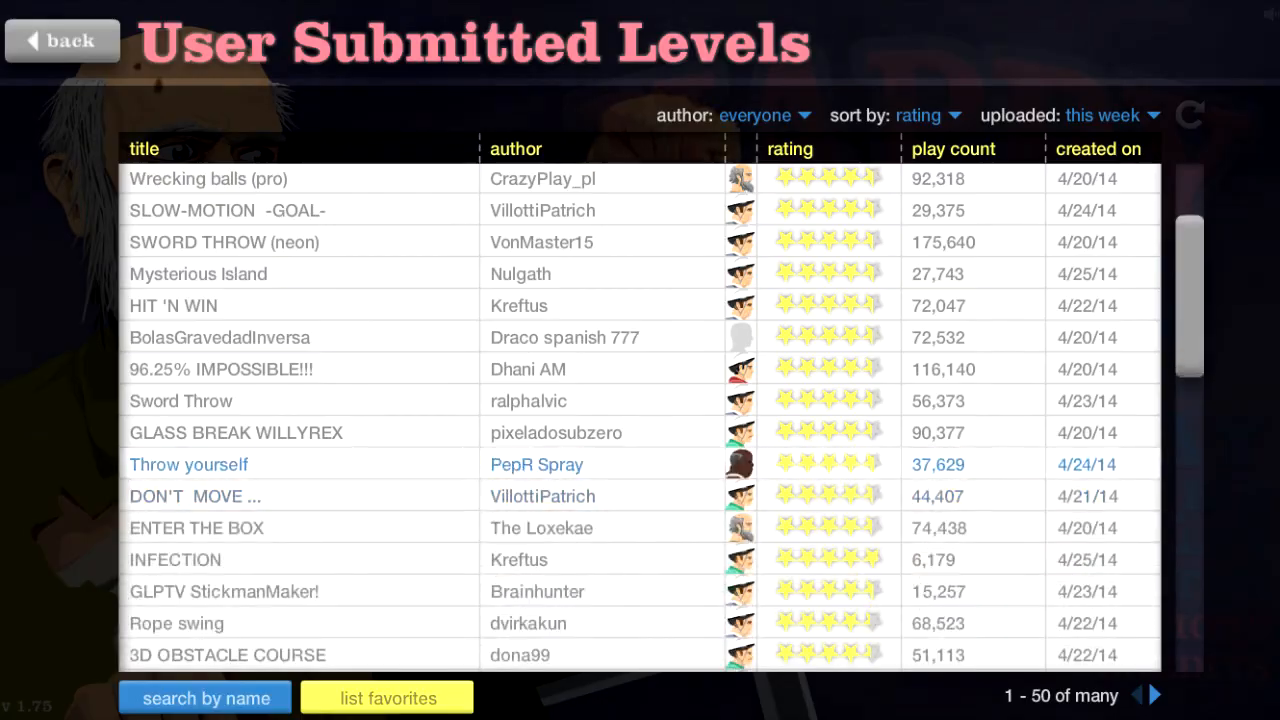
{"action": "left_click", "coordinate": [188, 464]}
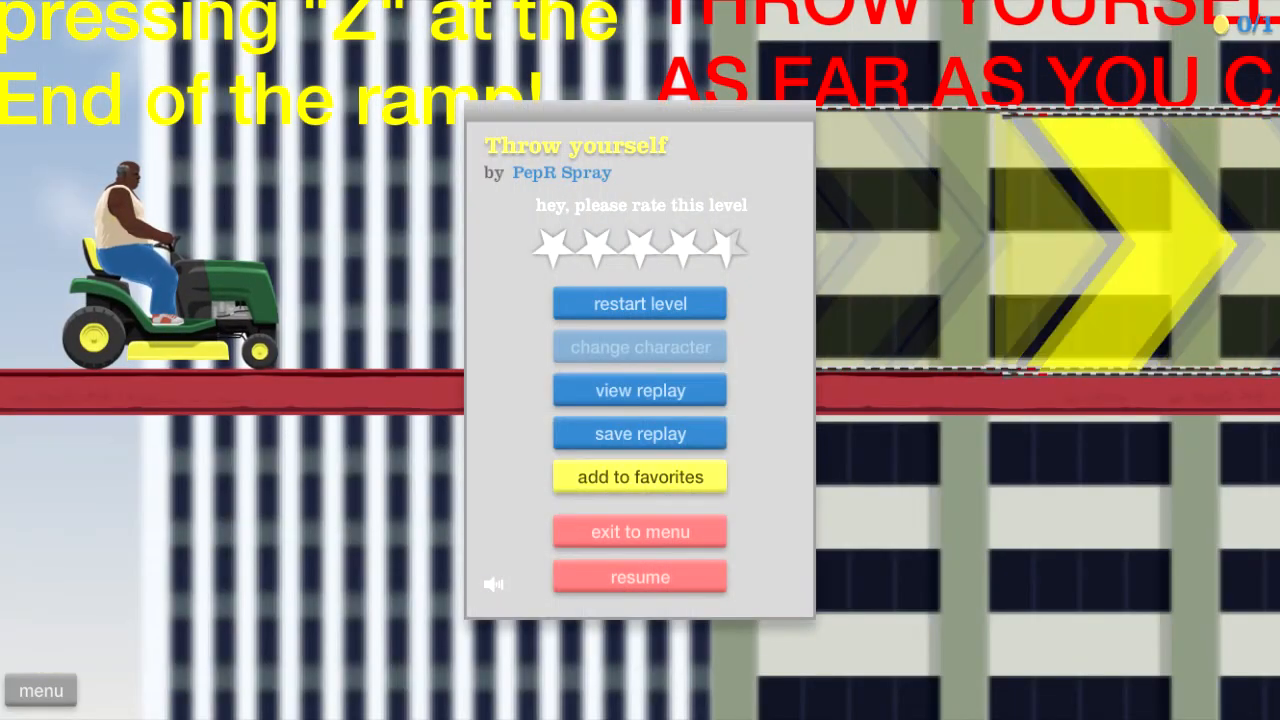
{"action": "left_click", "coordinate": [640, 532]}
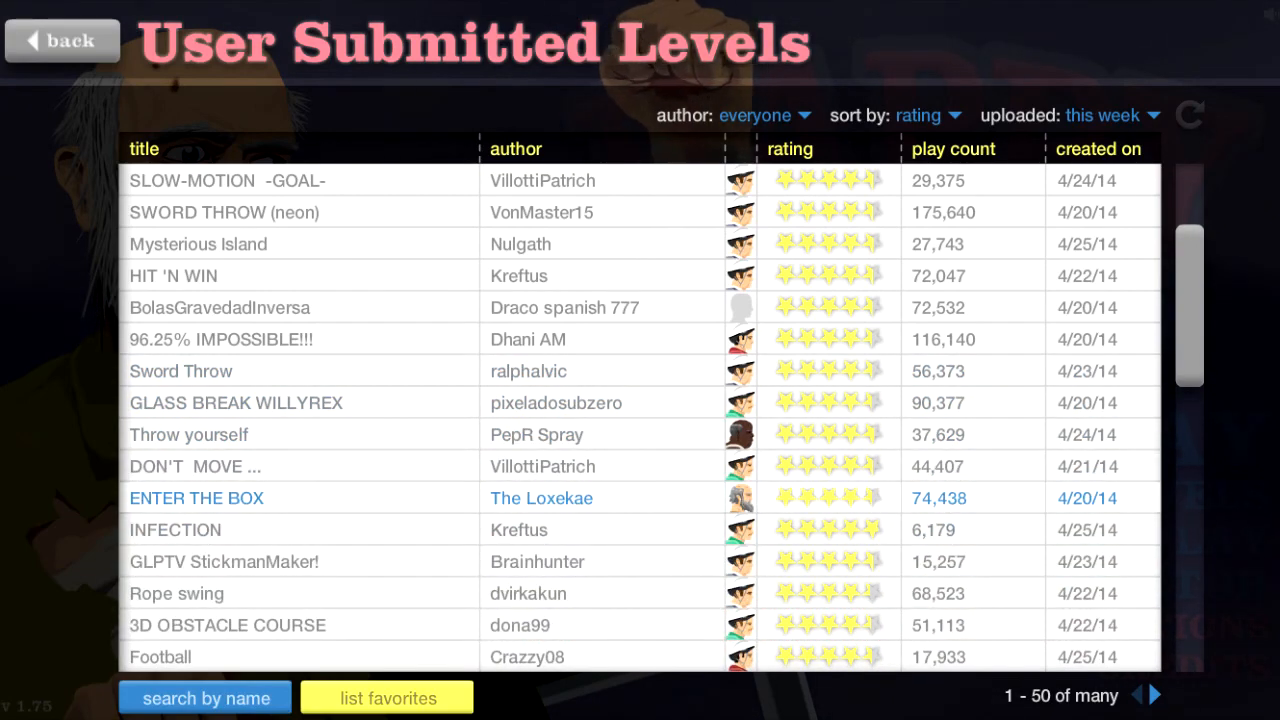
- Play ENTER THE BOX, restarting after two deaths, win in 11.60 seconds and exit to the list
{"action": "left_click", "coordinate": [196, 498]}
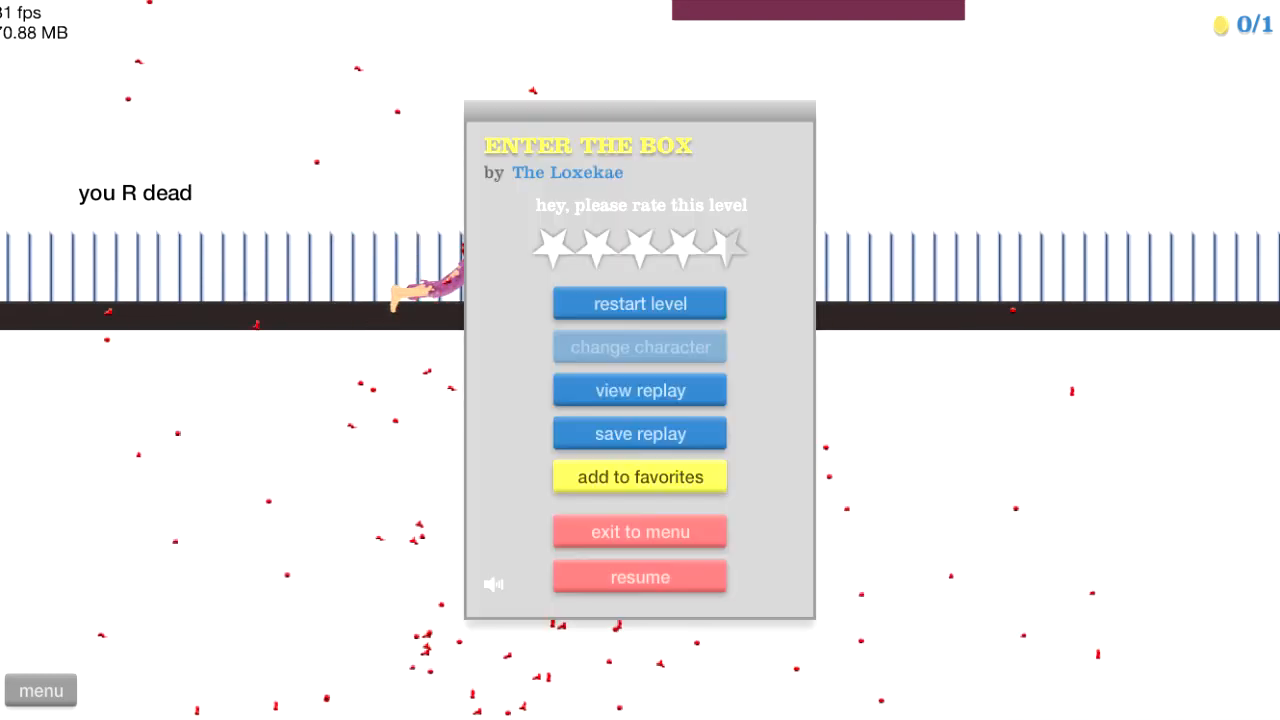
{"action": "left_click", "coordinate": [640, 304]}
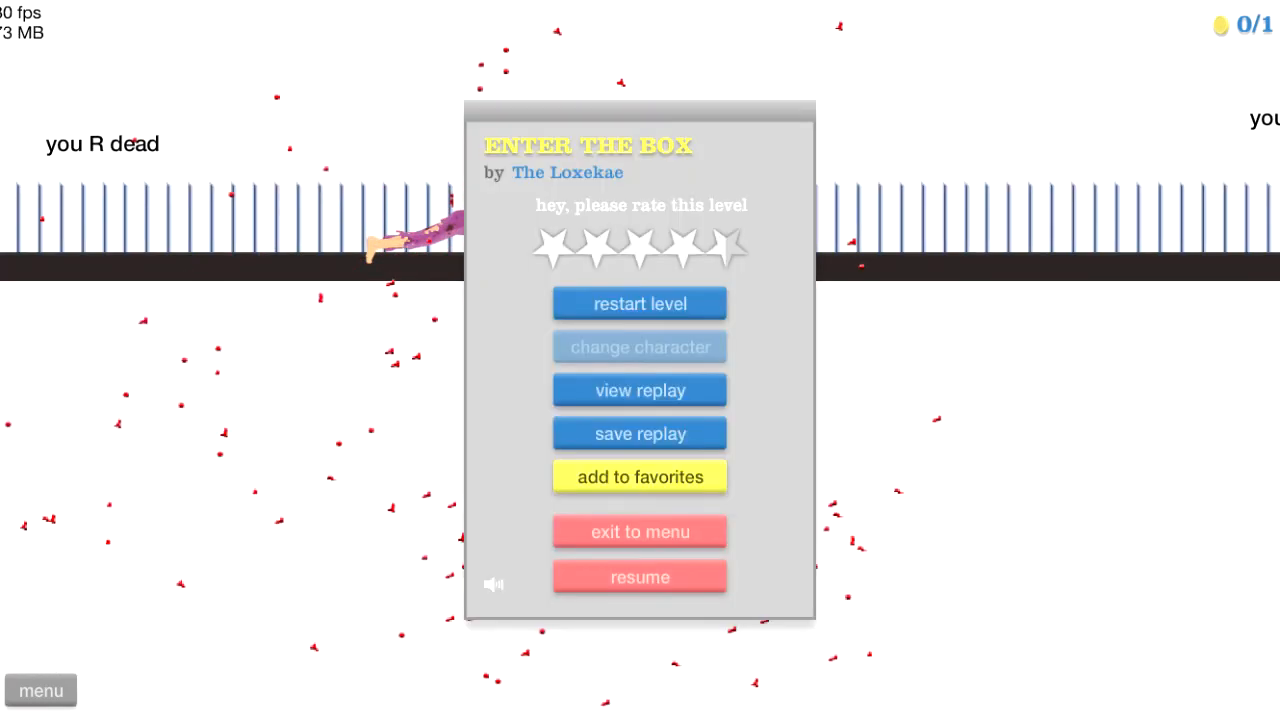
{"action": "left_click", "coordinate": [640, 304]}
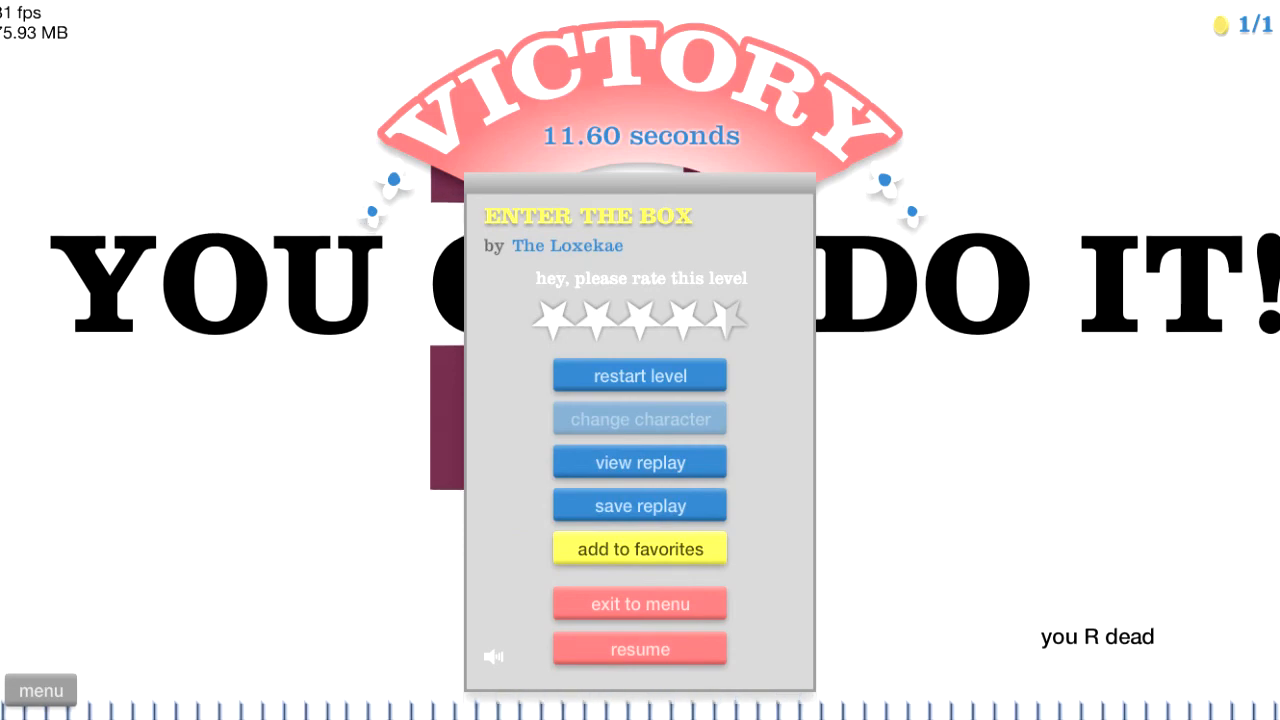
{"action": "left_click", "coordinate": [640, 604]}
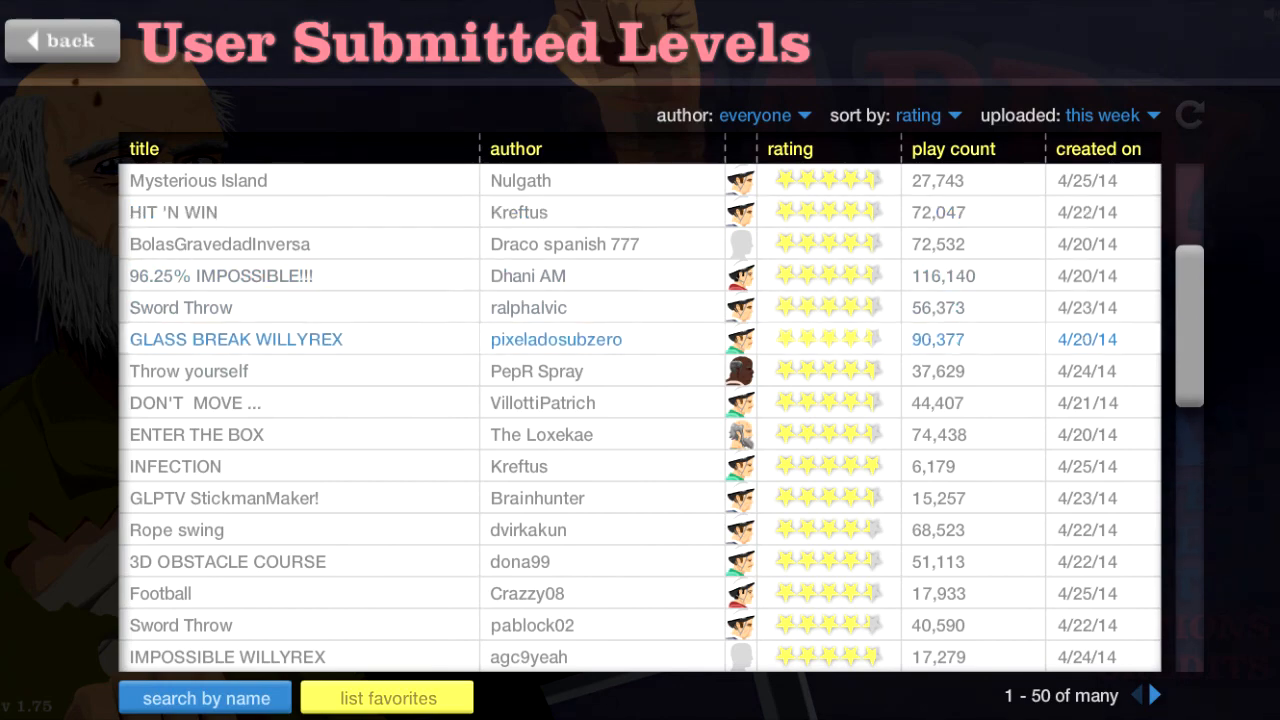
- Play 3D OBSTACLE COURSE to Victory in 29.87 seconds, then exit to the levels list
{"action": "left_click", "coordinate": [228, 560]}
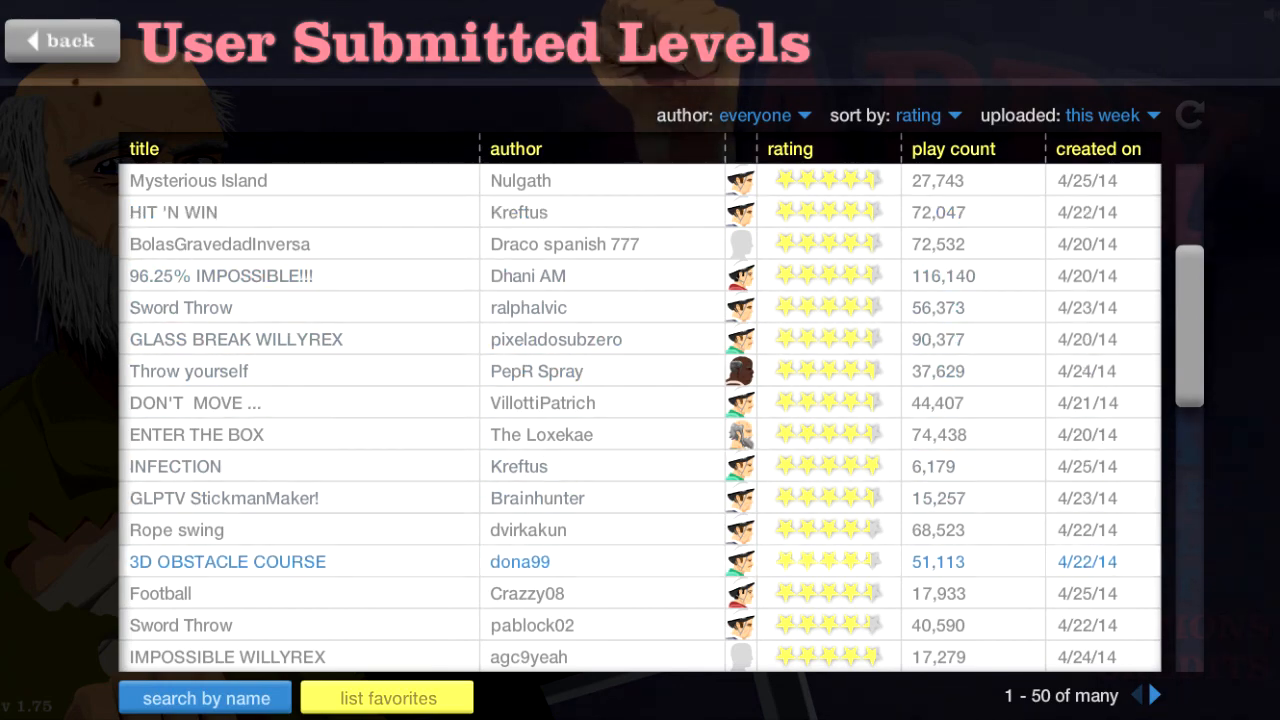
{"action": "scroll", "scroll_direction": "down", "scroll_amount": 3}
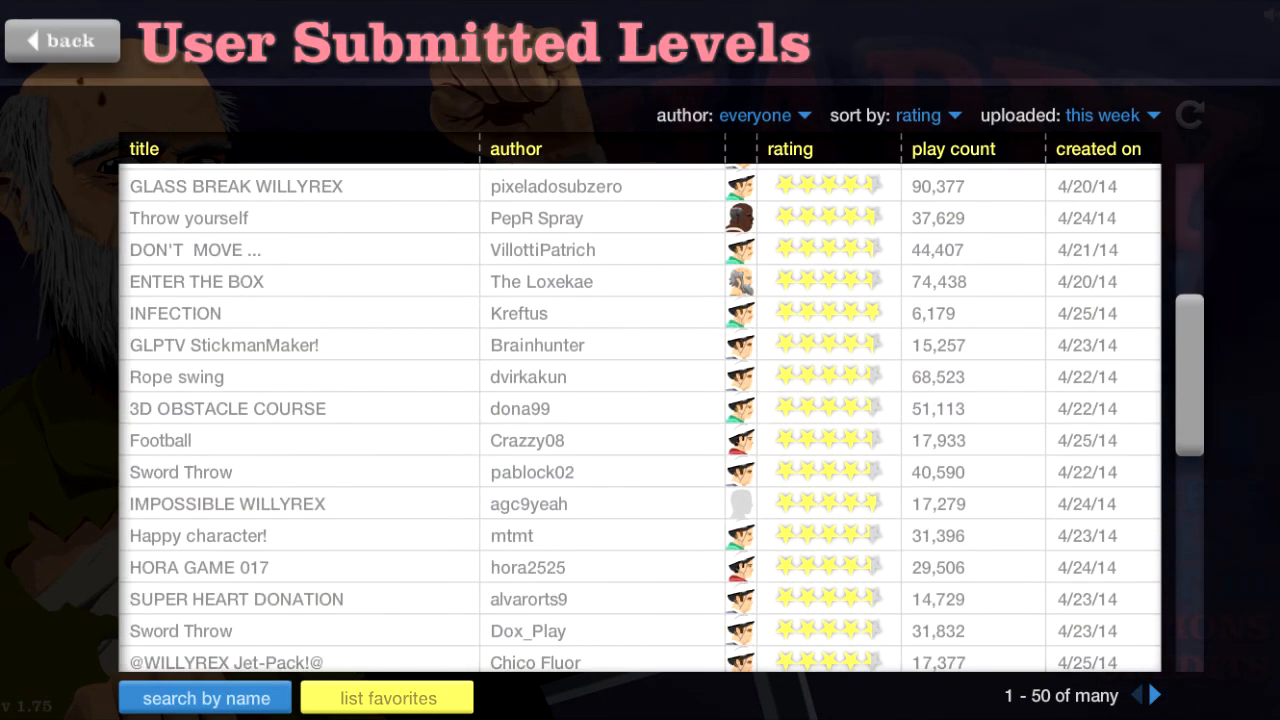
{"action": "left_click", "coordinate": [228, 408]}
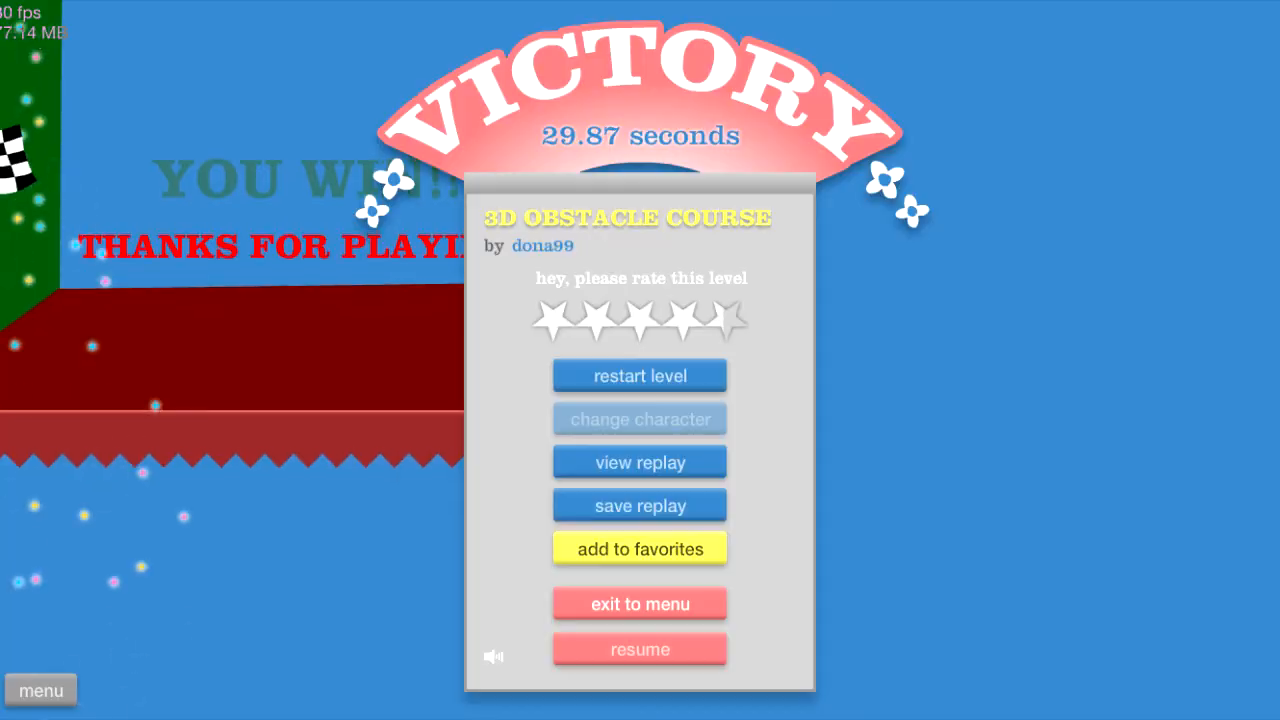
{"action": "left_click", "coordinate": [640, 604]}
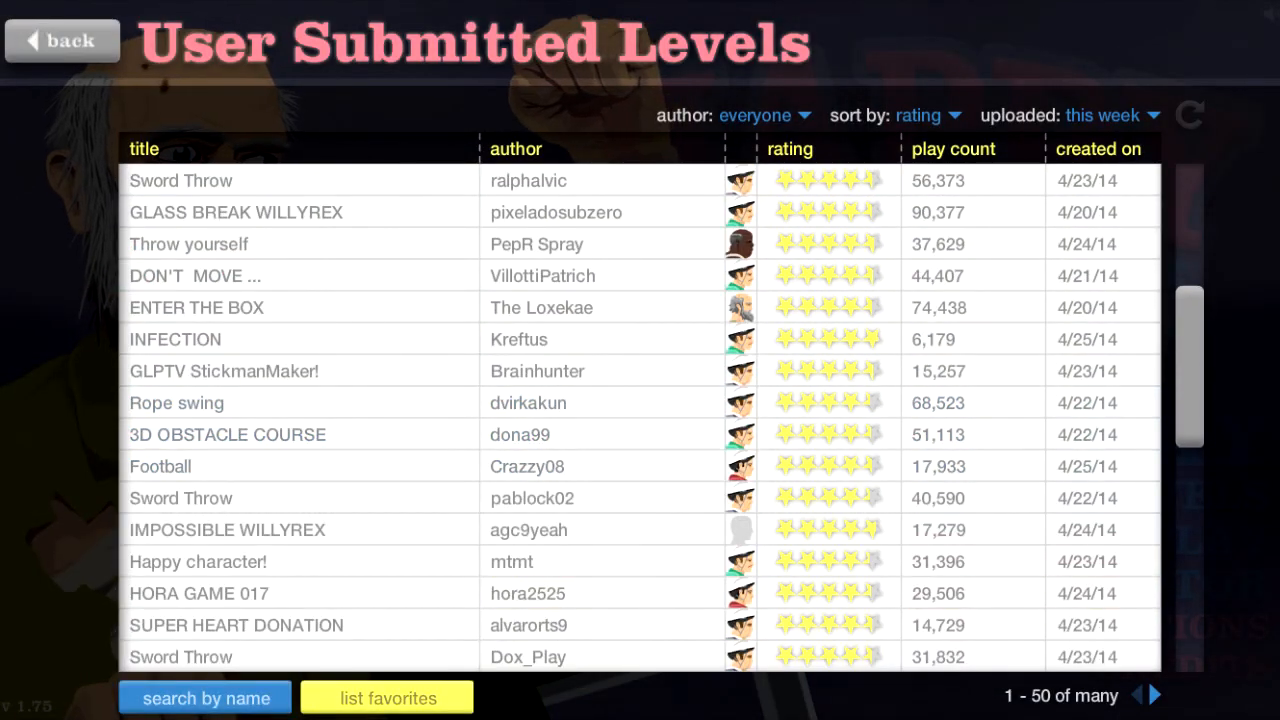
- Select the 'Happy character!' level by mtmt from the list and launch it
{"action": "scroll", "scroll_direction": "down", "scroll_amount": 3}
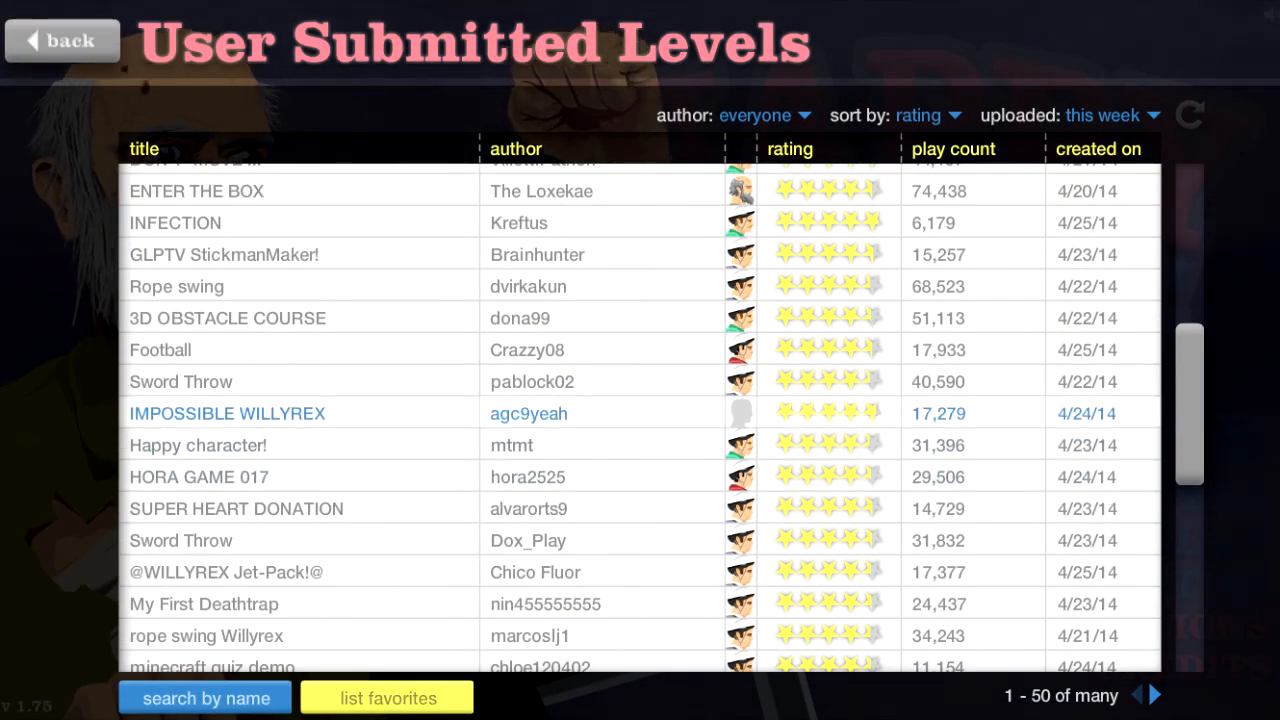
{"action": "left_click", "coordinate": [196, 444]}
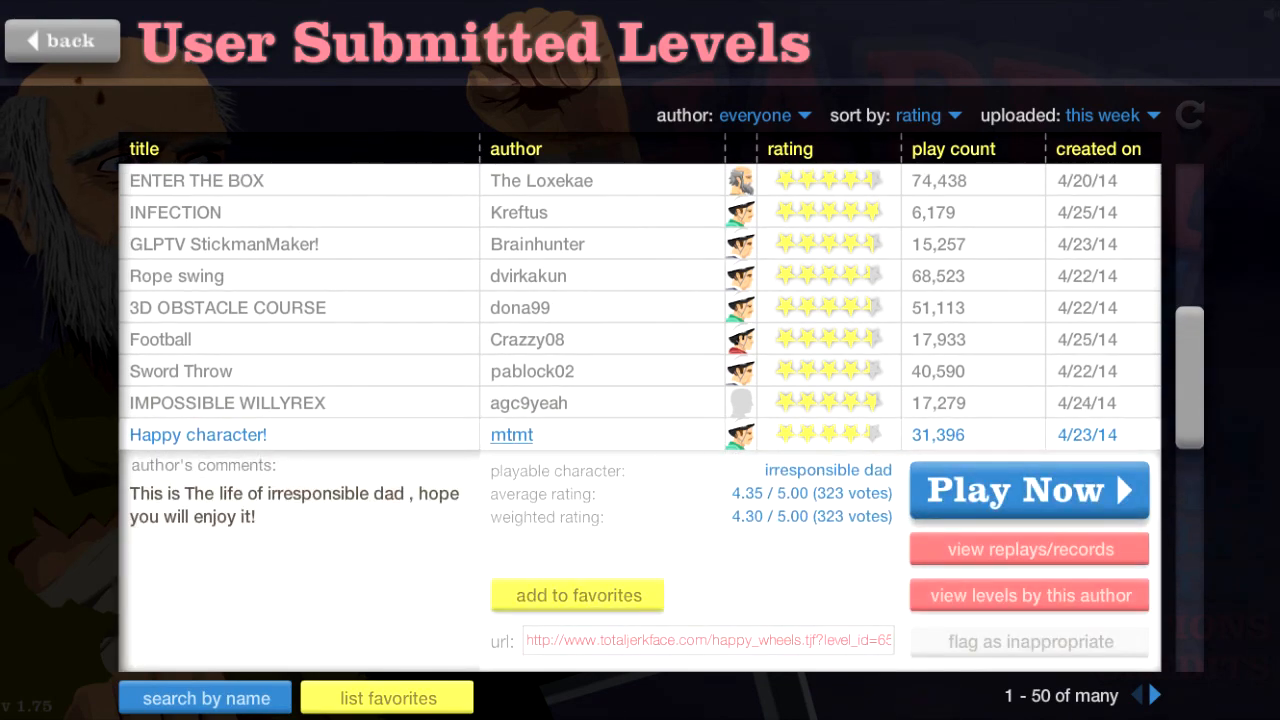
{"action": "left_click", "coordinate": [1028, 490]}
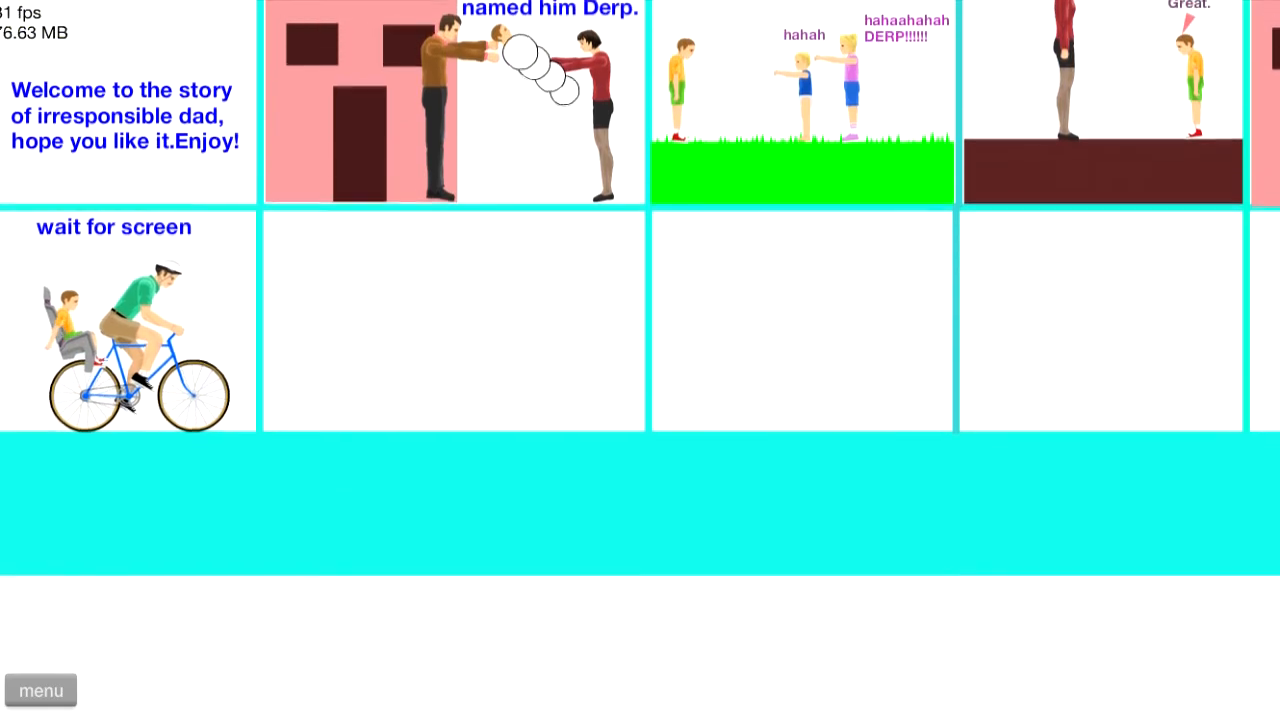